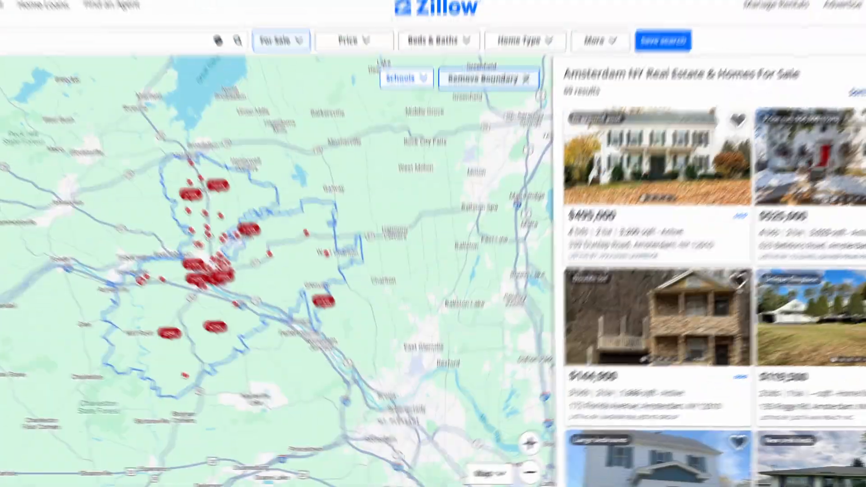
- Switch Chrome from the Zillow listings to the Indeed job search home page tab
left_click(160, 9)
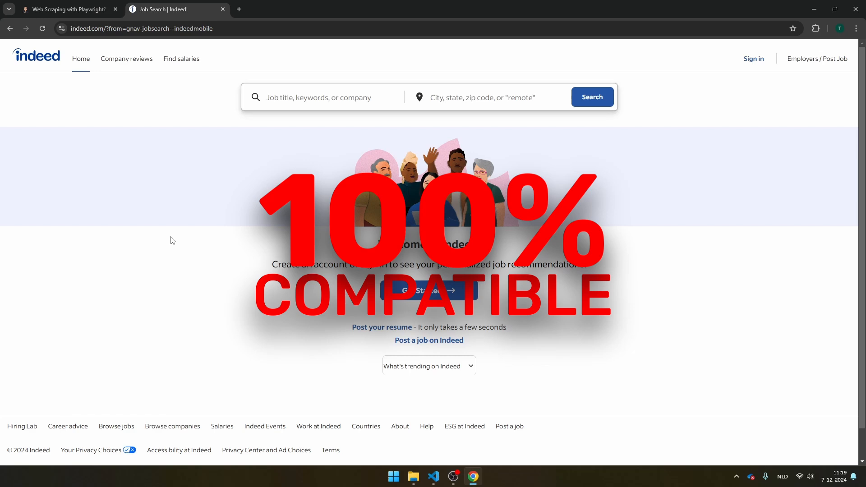
mouse_move(193, 234)
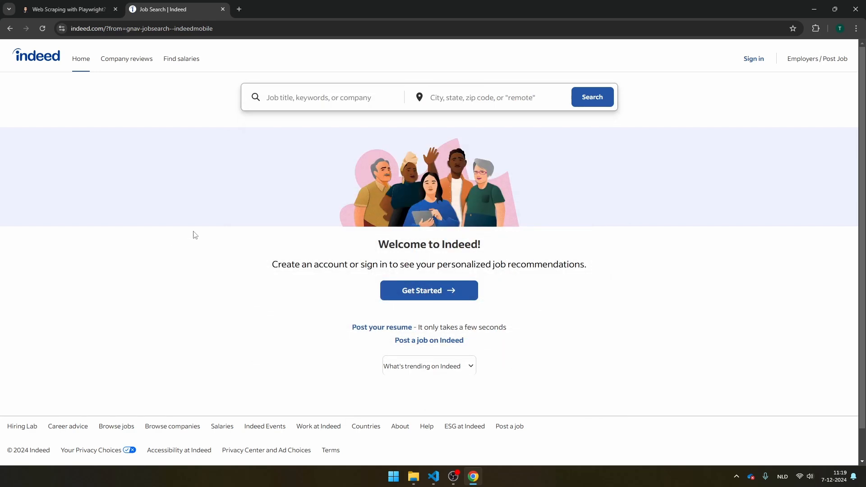
mouse_move(182, 216)
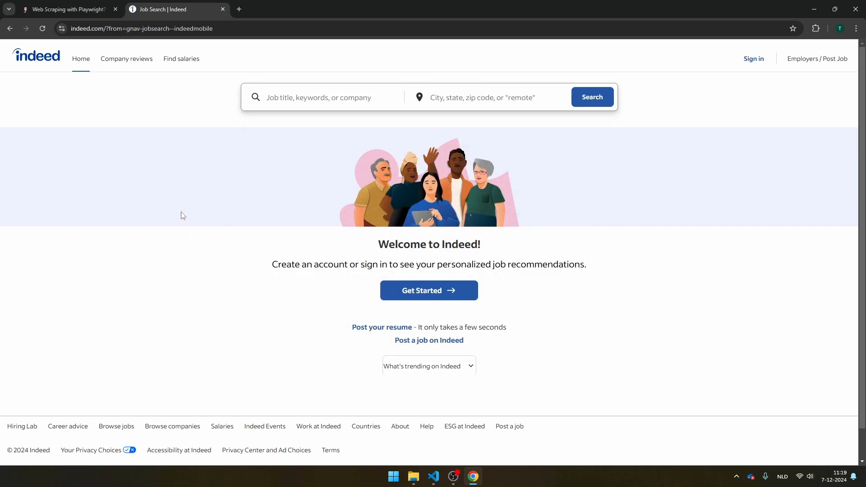
- Search Indeed for 'python developer' from the recent searches and browse the results
left_click(323, 97)
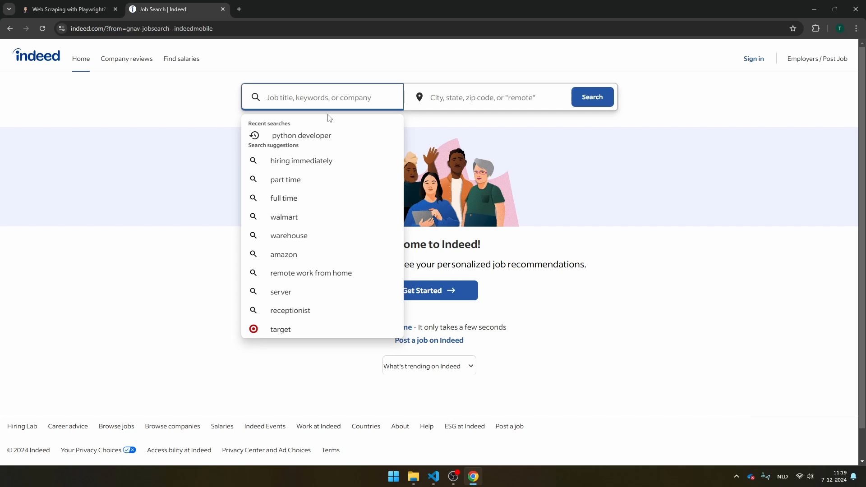
left_click(302, 135)
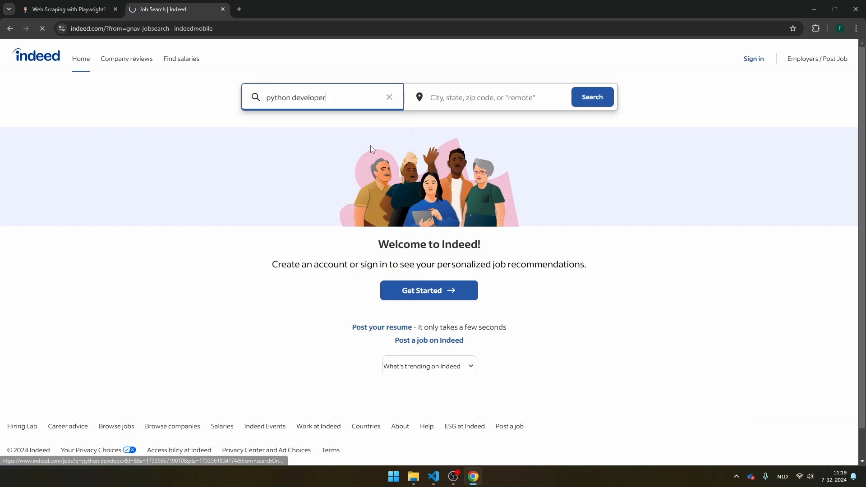
left_click(591, 97)
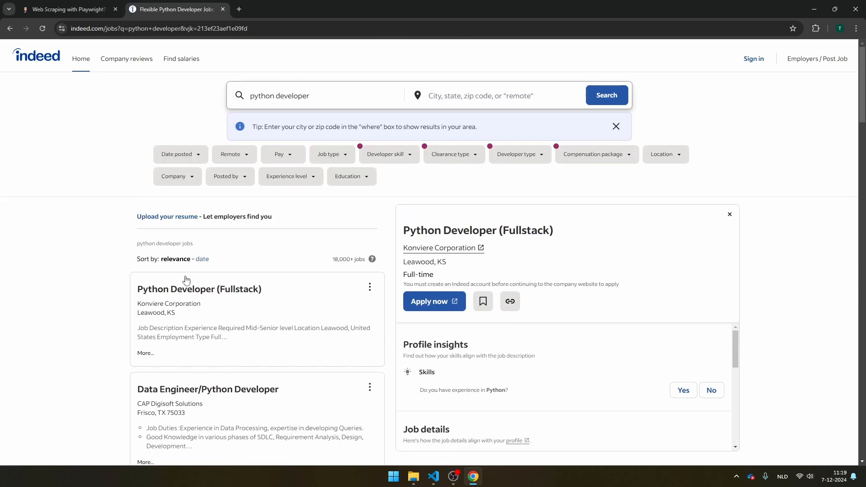
scroll("down", 3)
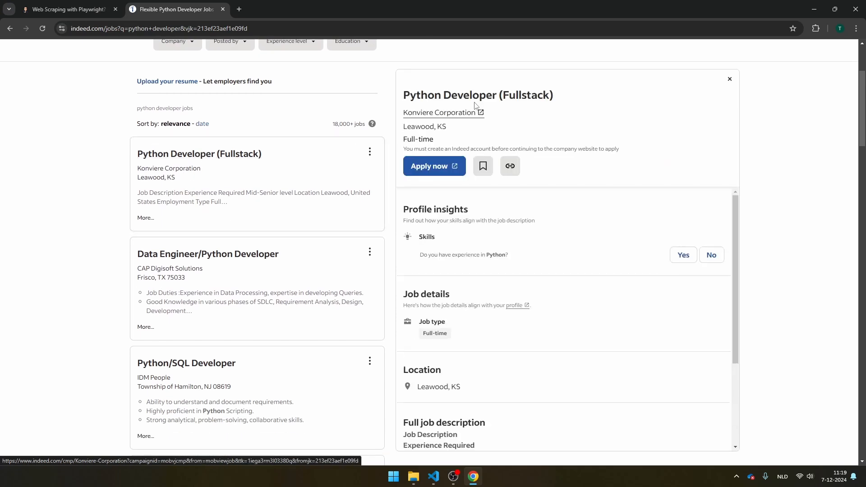
scroll("up", 3)
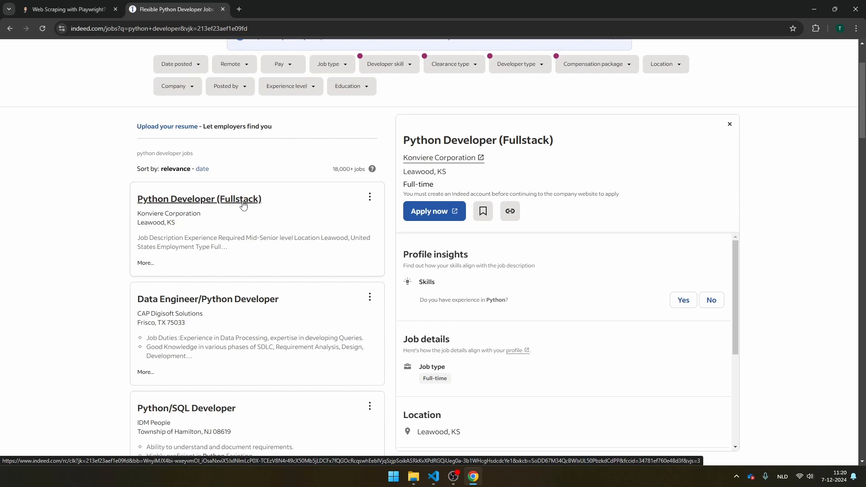
mouse_move(214, 200)
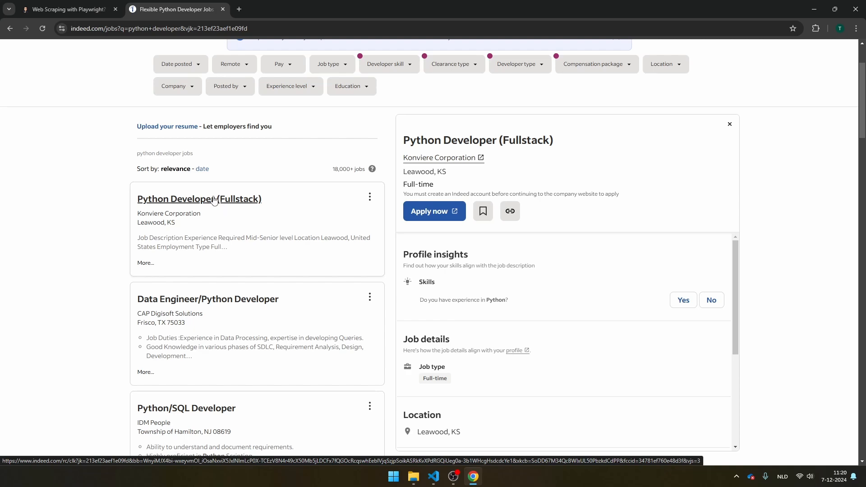
scroll("down", 3)
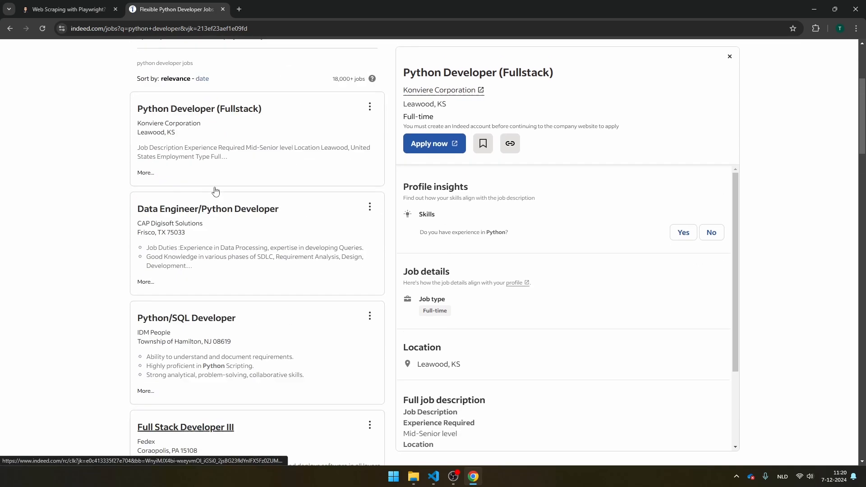
scroll("up", 3)
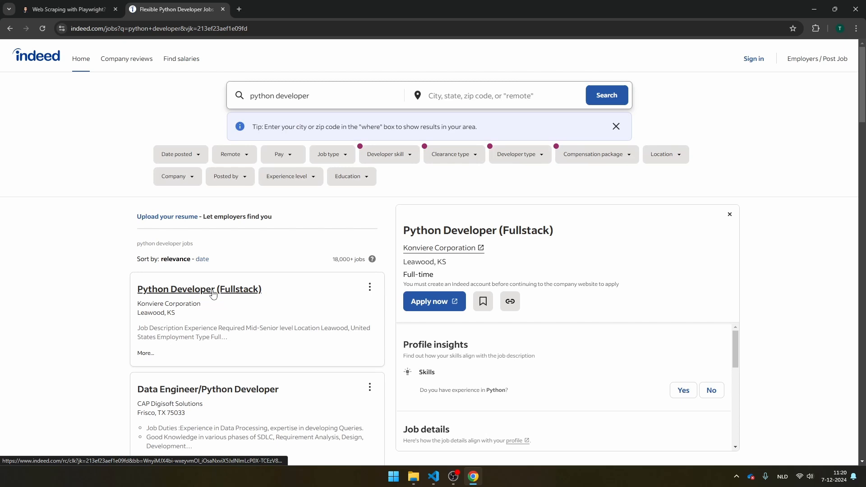
mouse_move(196, 290)
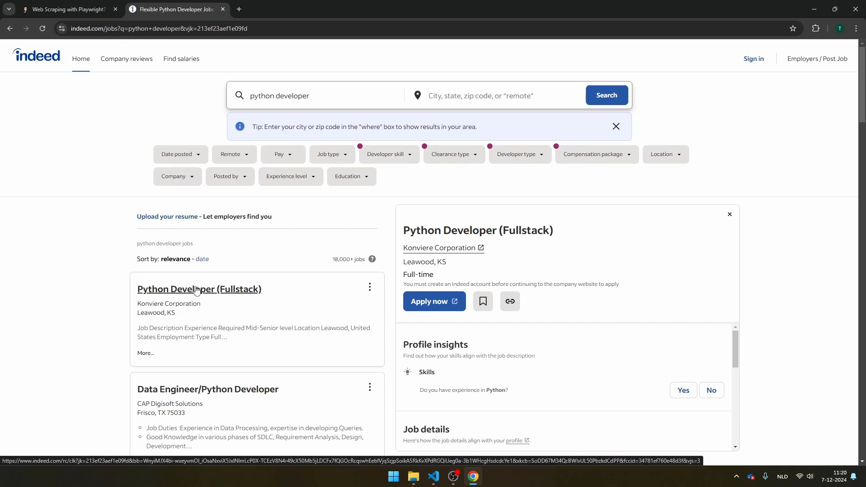
- Open the first job listing, Python Developer (Fullstack), in a new tab
right_click(199, 288)
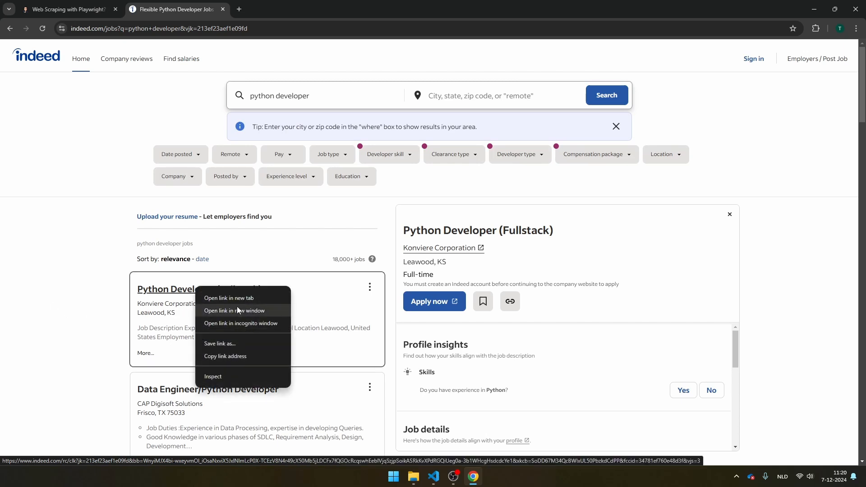
left_click(229, 298)
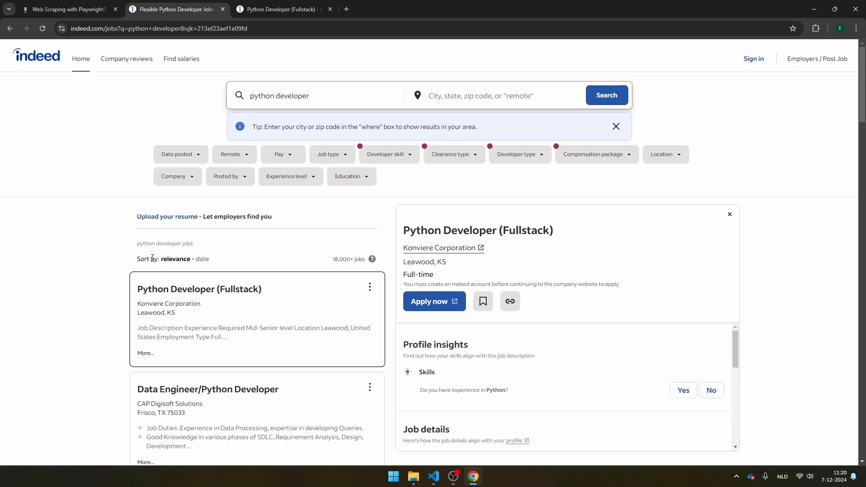
left_click(198, 289)
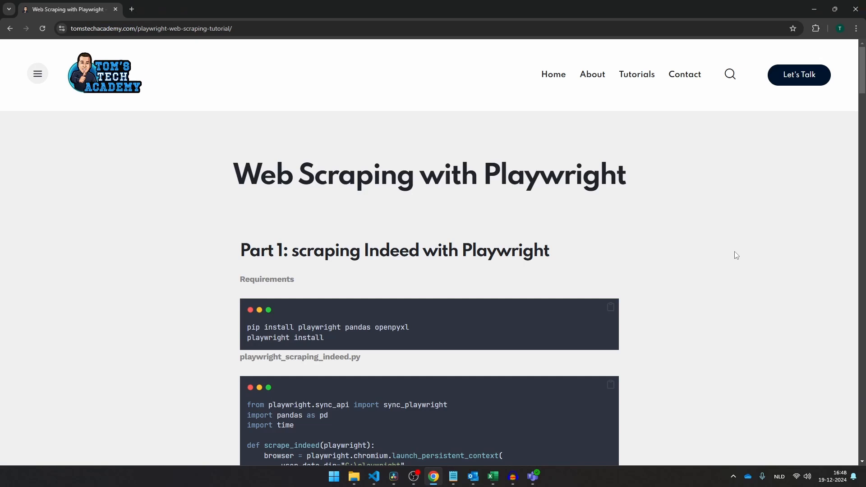
mouse_move(377, 50)
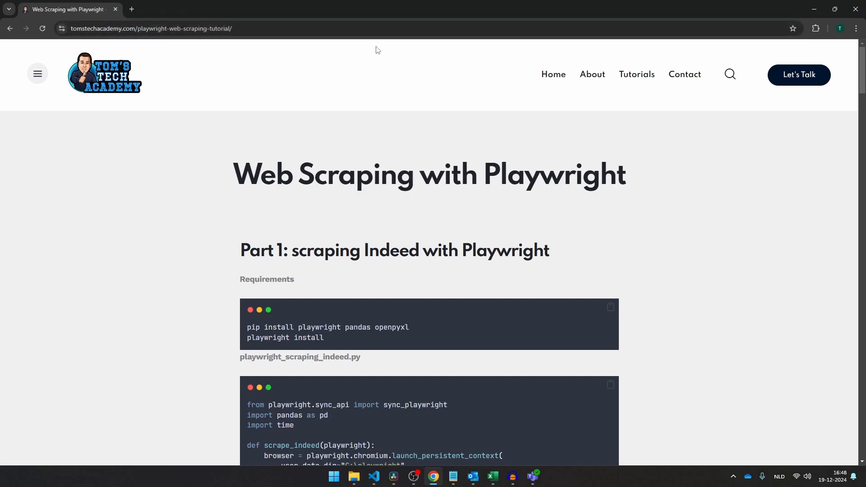
- Skim the Playwright tutorial down to the Patchright script and back to Part 1
scroll("down", 3)
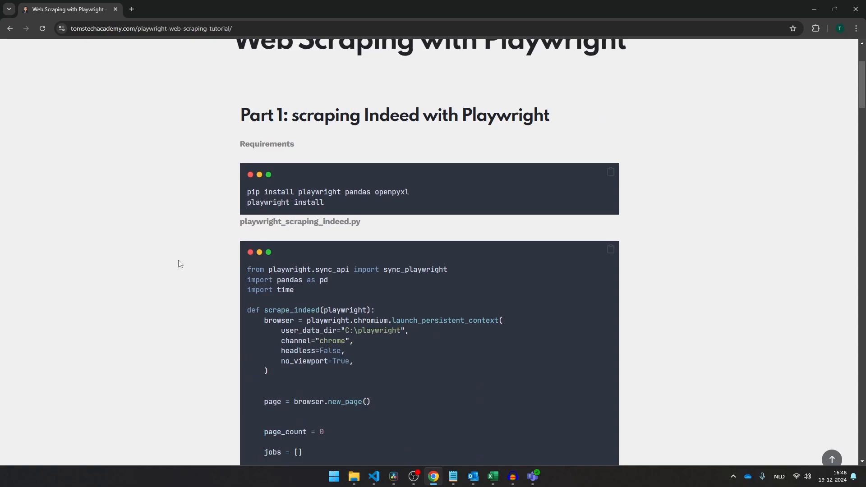
scroll("down", 3)
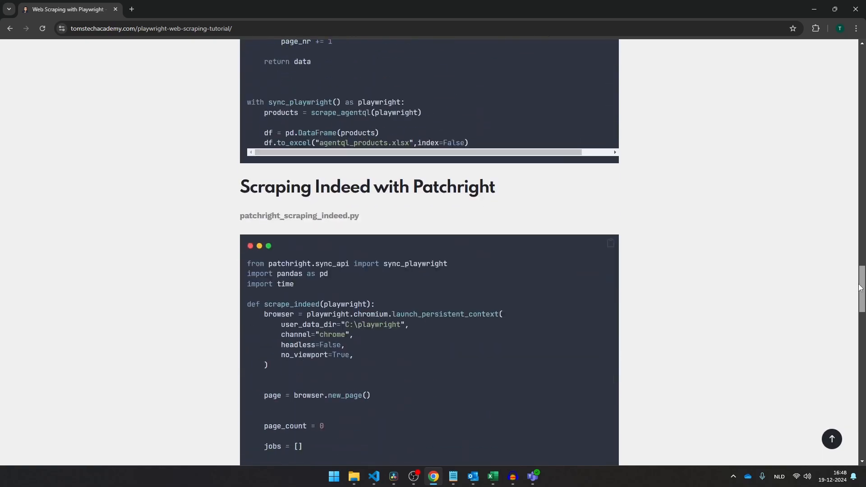
scroll("up", 3)
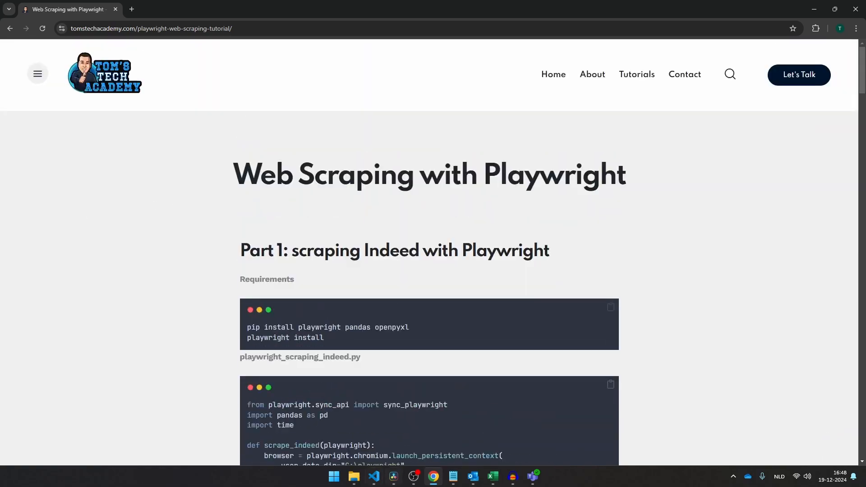
- In a new terminal, pip install playwright, pandas and openpyxl, then run playwright install
left_click(145, 7)
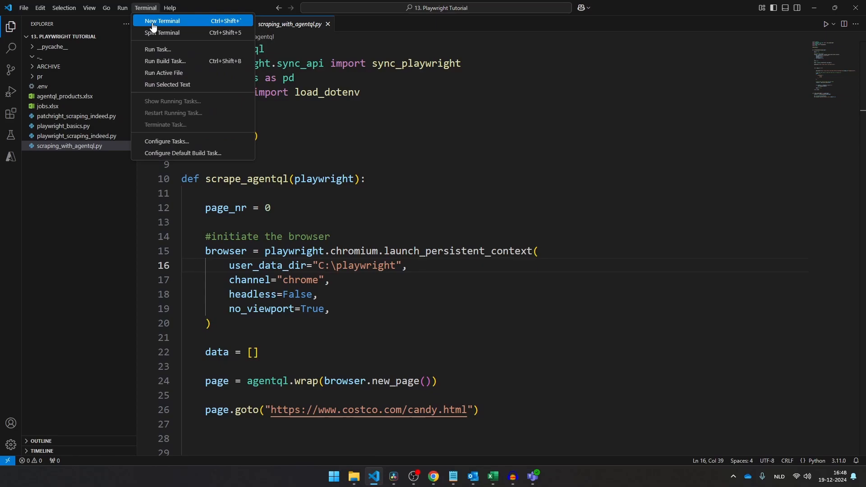
left_click(434, 476)
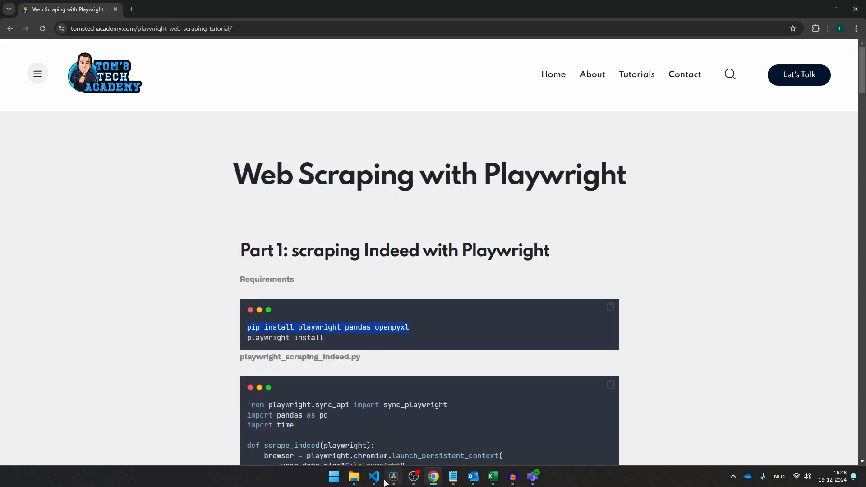
left_click(373, 475)
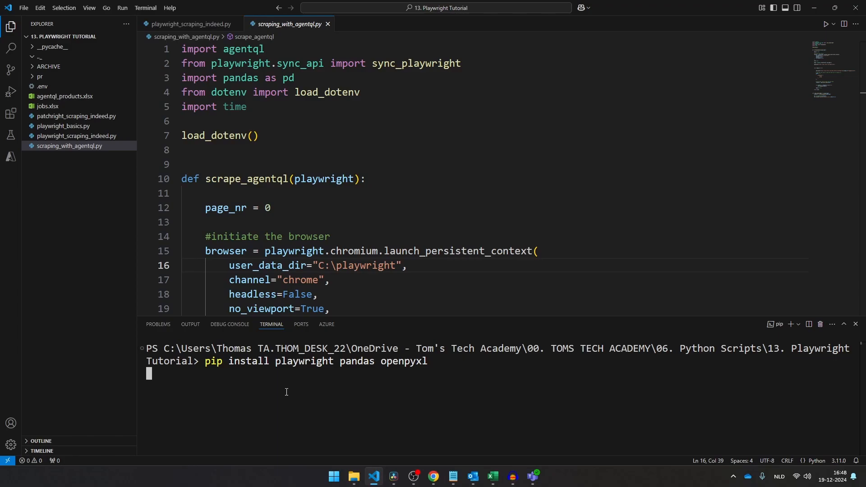
left_click(433, 479)
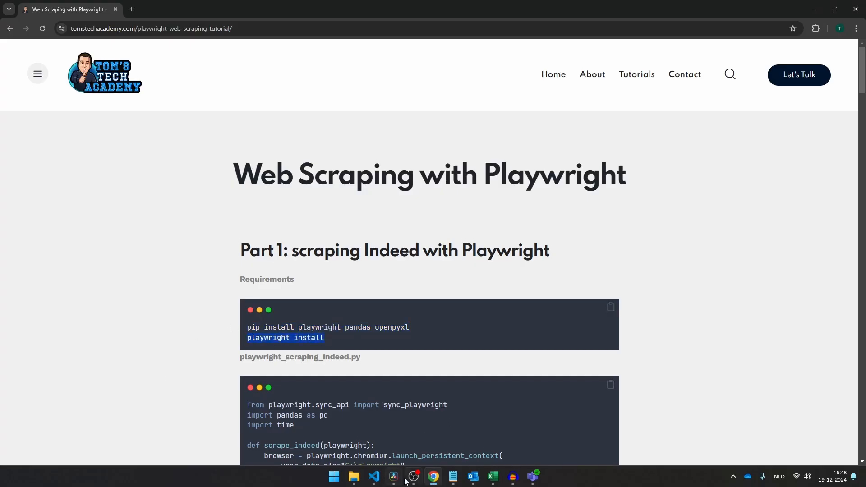
left_click(374, 475)
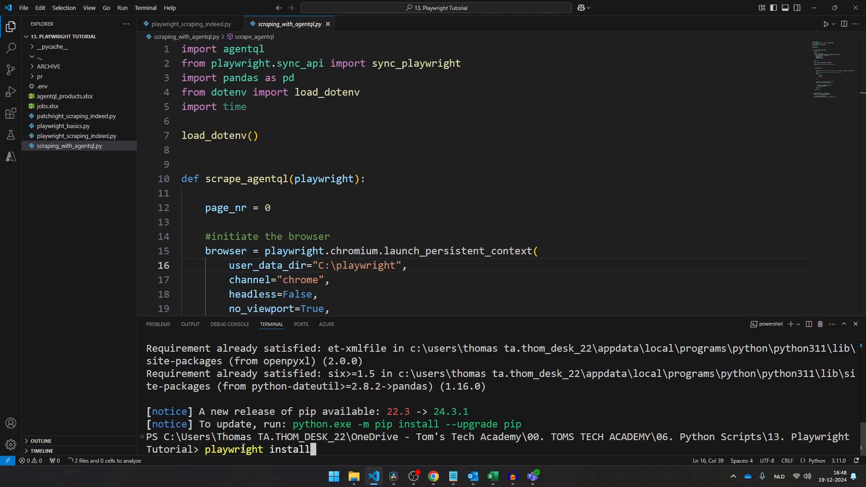
key("Return")
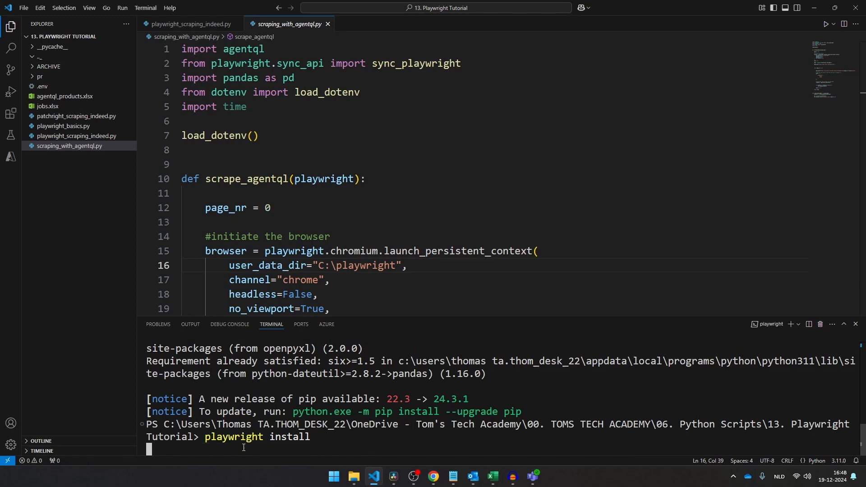
key("Return")
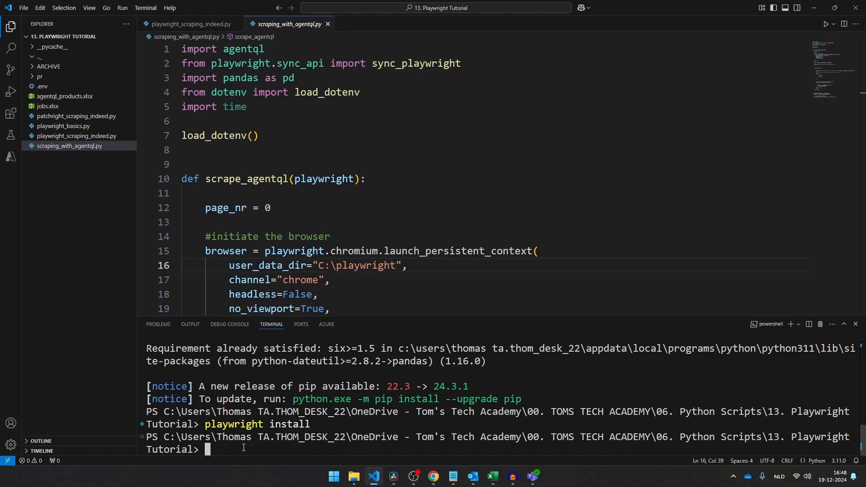
left_click(190, 24)
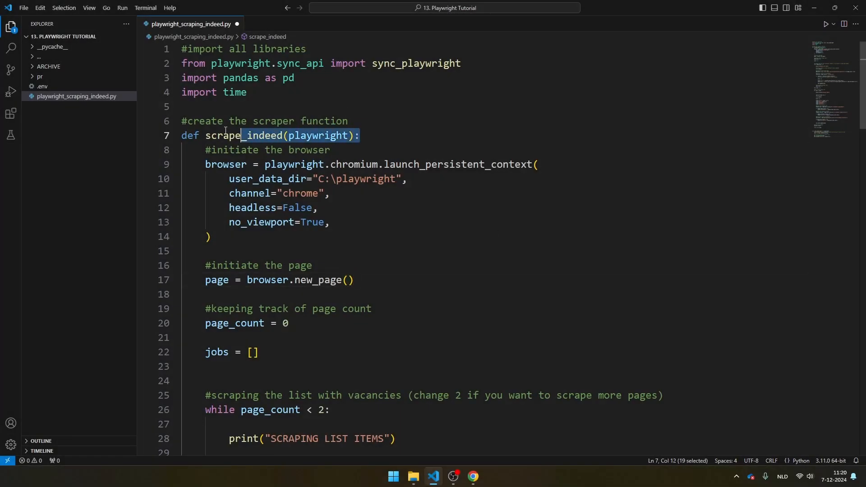
double_click(317, 136)
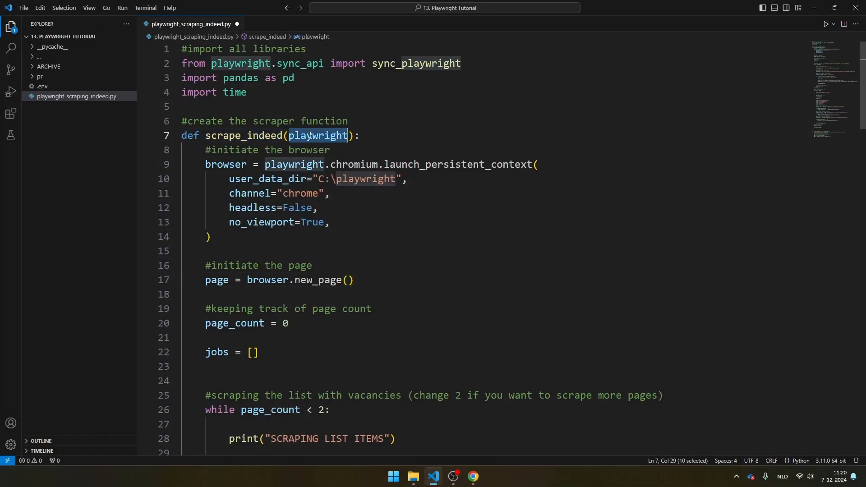
left_click(211, 237)
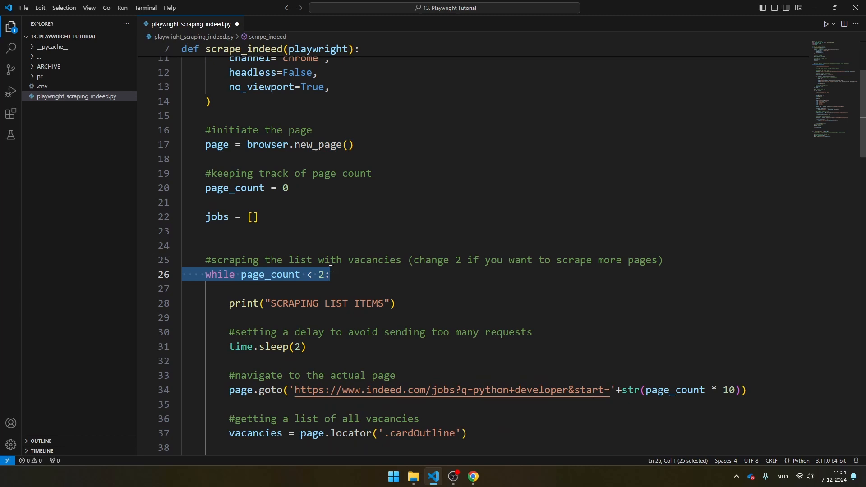
left_click(331, 274)
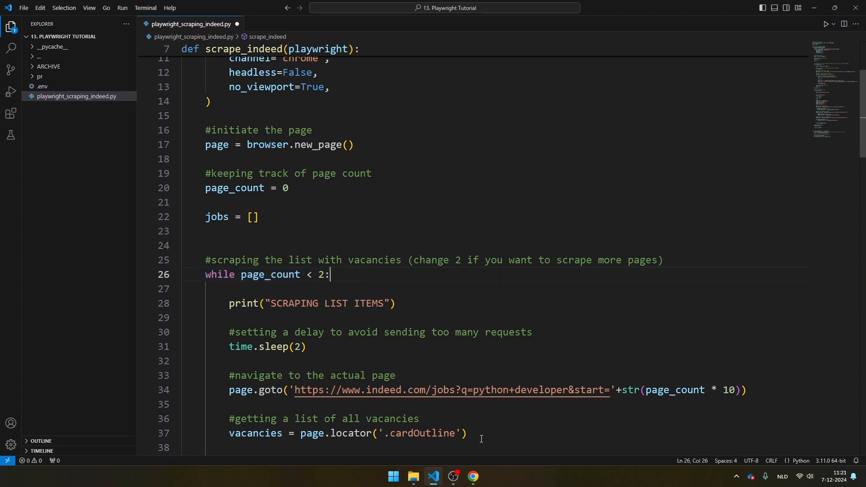
mouse_move(367, 266)
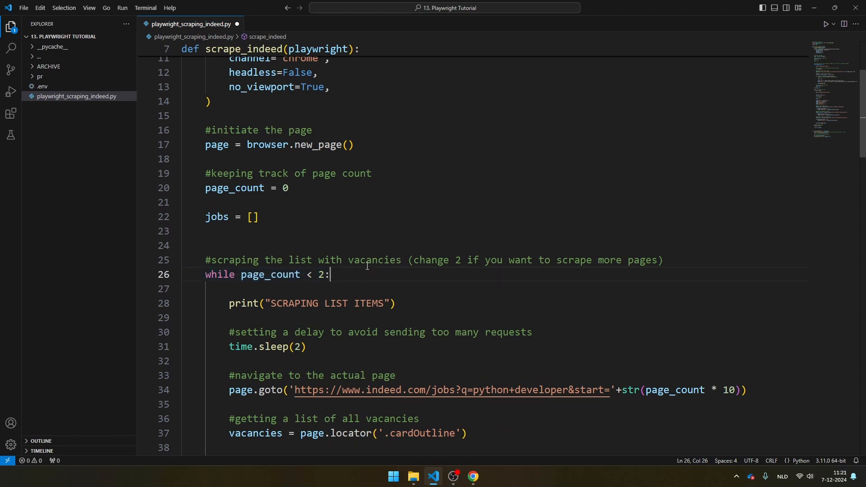
type("00")
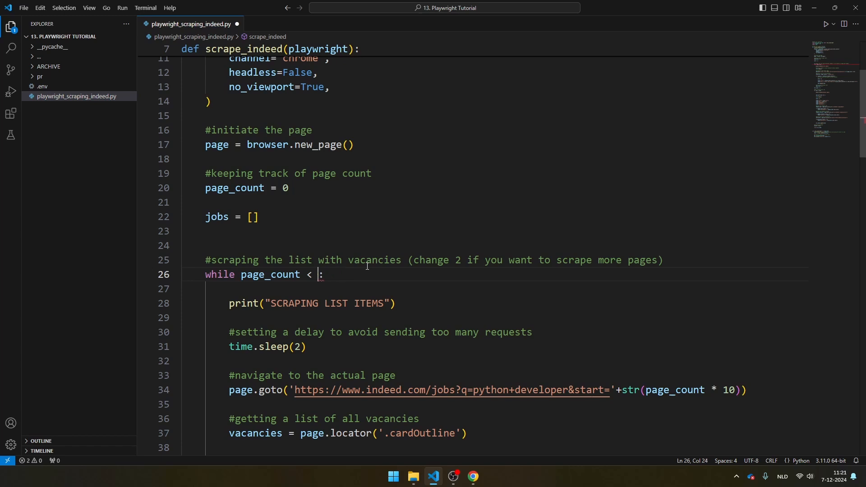
type("2")
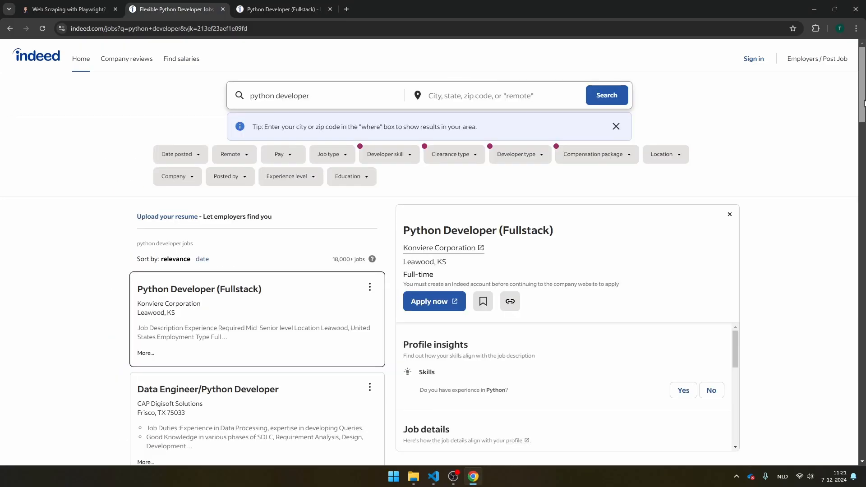
- Open the next results page and highlight start=20 in the address
scroll("down", 3)
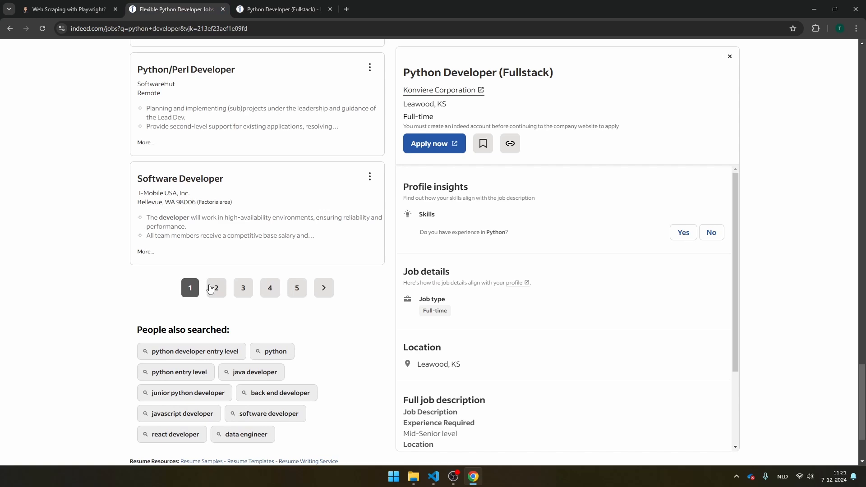
left_click(215, 288)
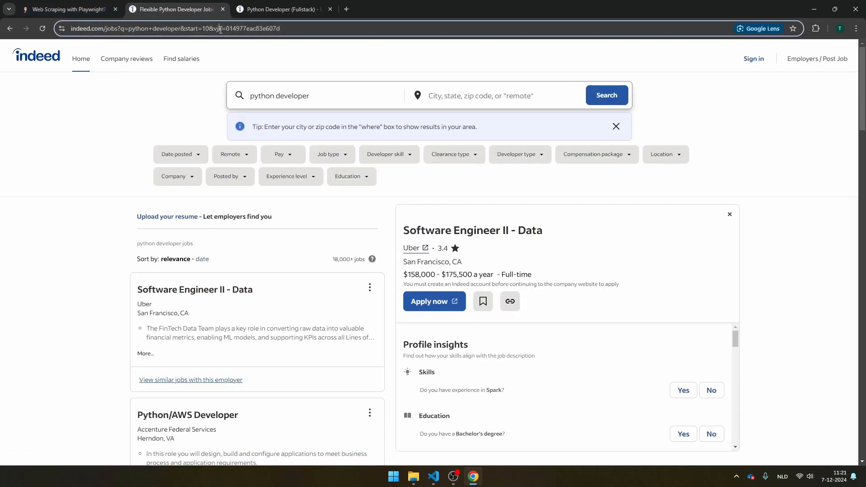
left_click(221, 28)
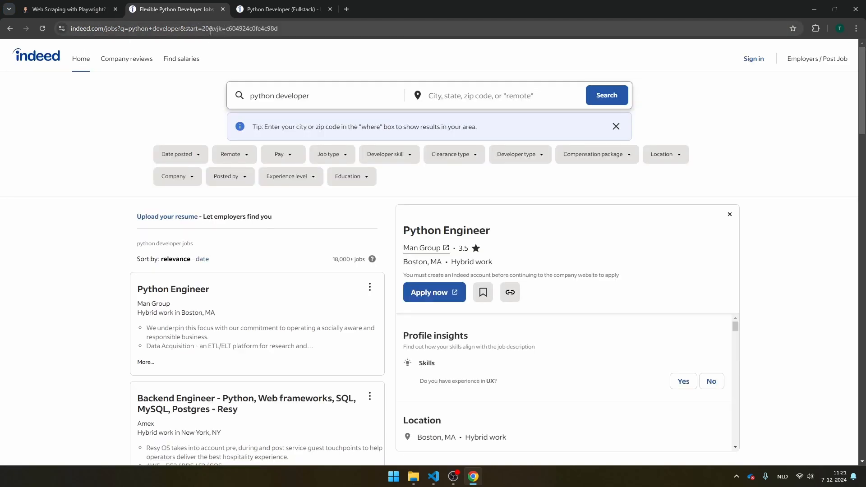
left_click(172, 28)
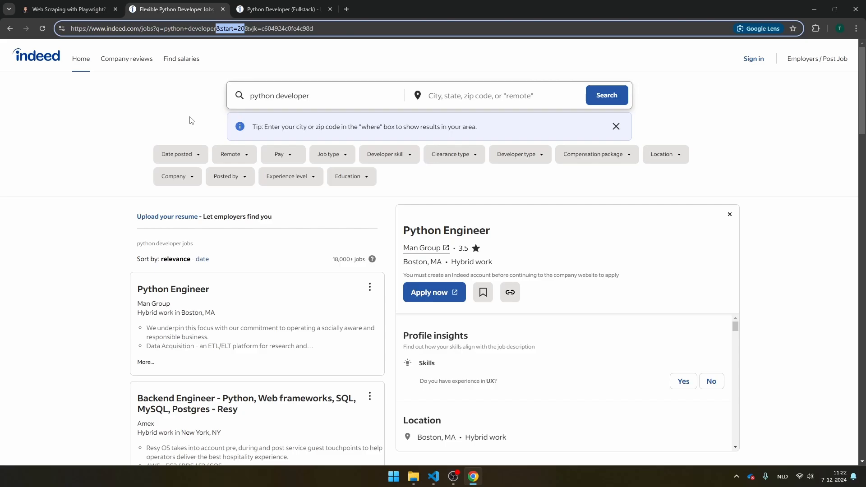
- Highlight the scraper's job-cards locator and inspect a card's cardOutline element
left_click(433, 480)
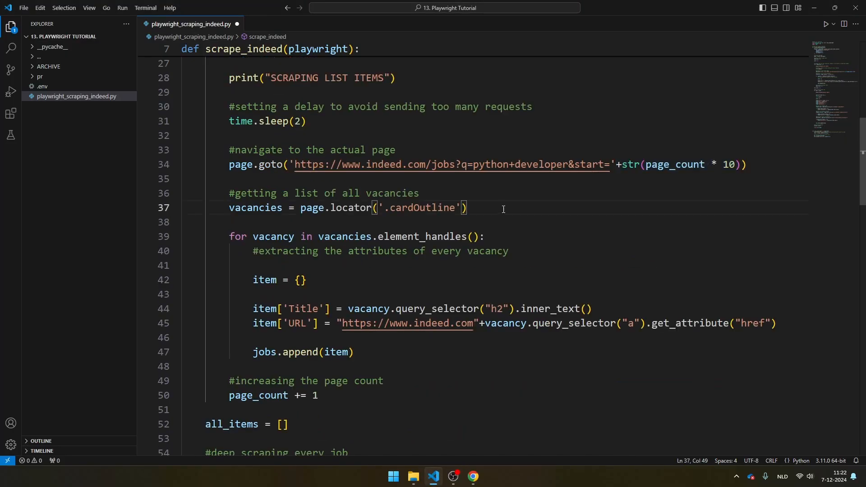
triple_click(347, 207)
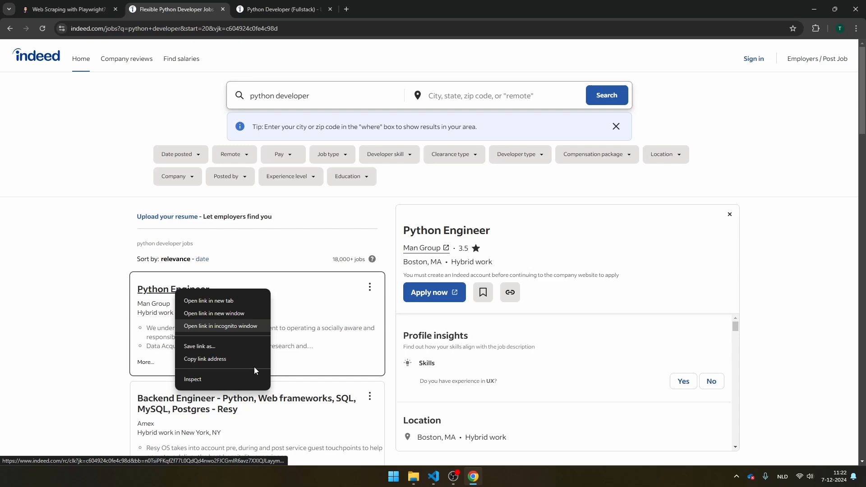
left_click(192, 380)
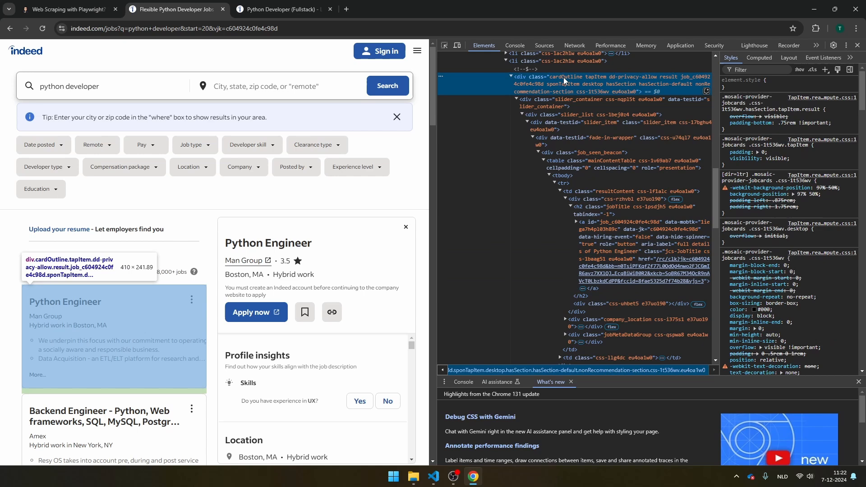
left_click(433, 475)
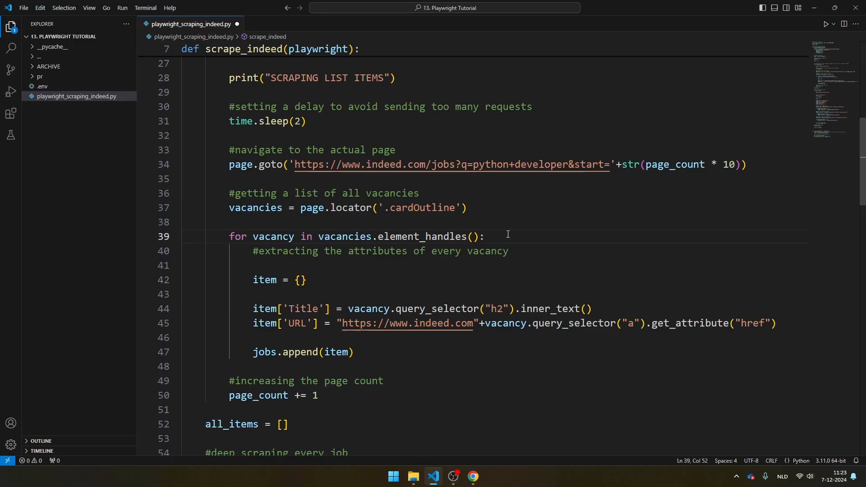
mouse_move(611, 317)
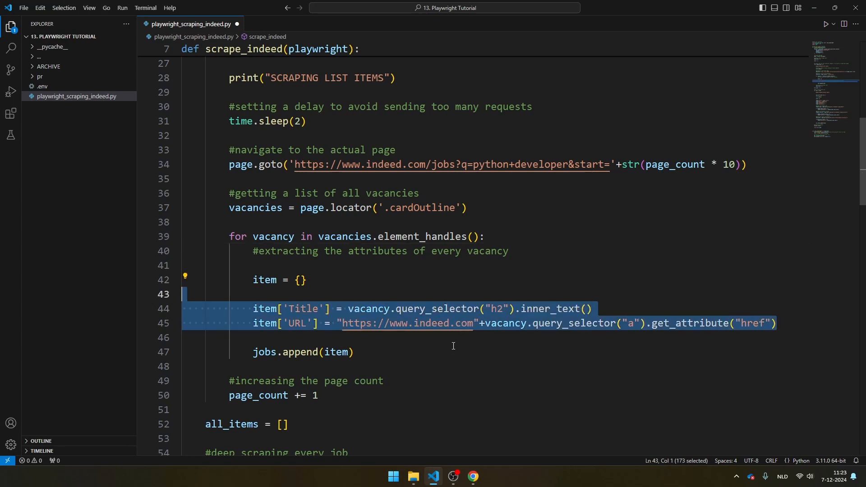
double_click(496, 309)
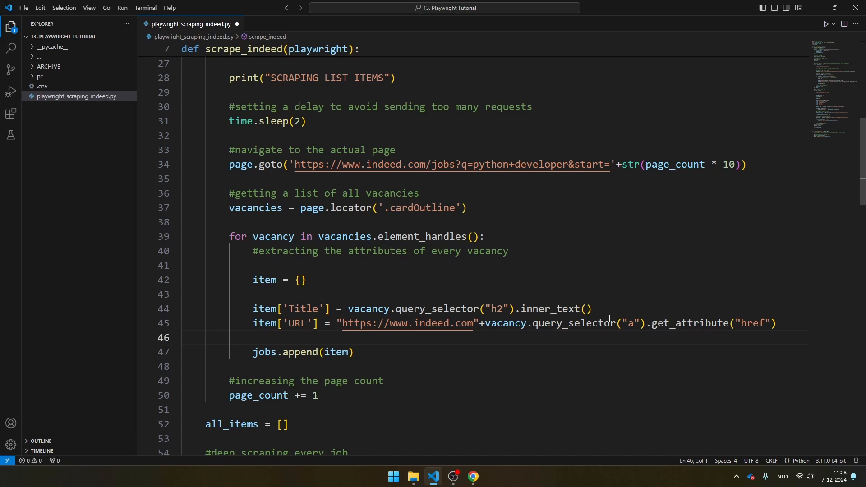
left_click(354, 352)
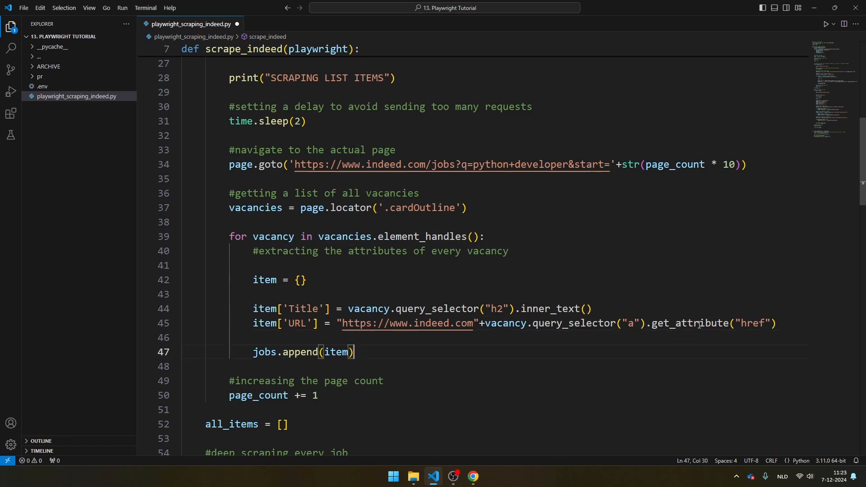
double_click(751, 323)
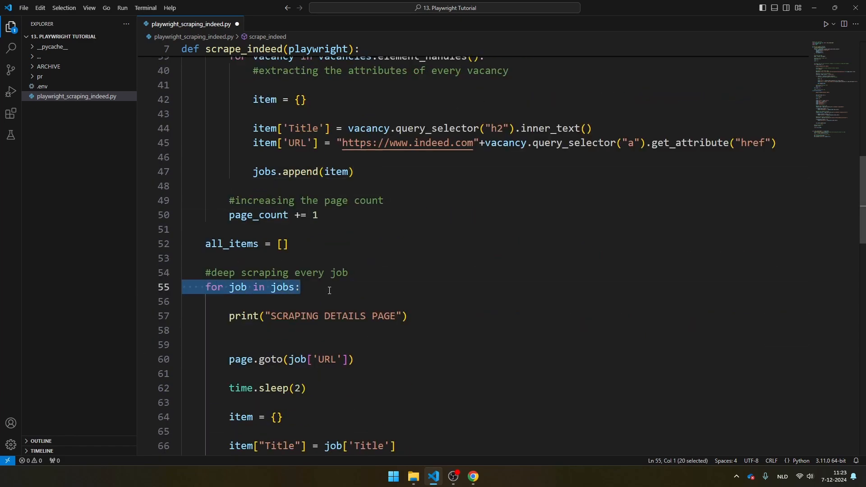
left_click(300, 242)
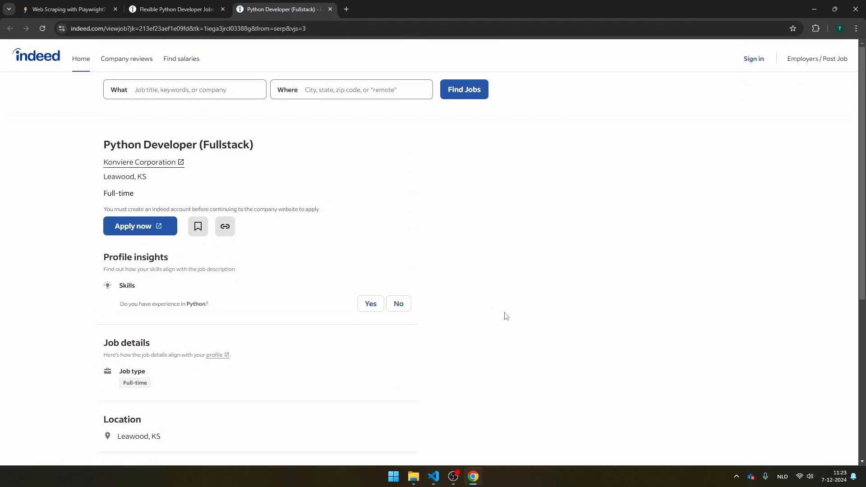
left_click(433, 480)
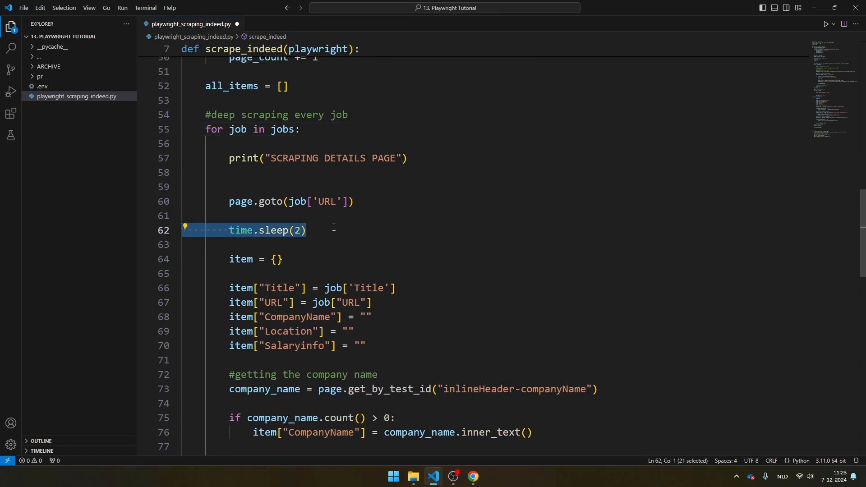
left_click(307, 230)
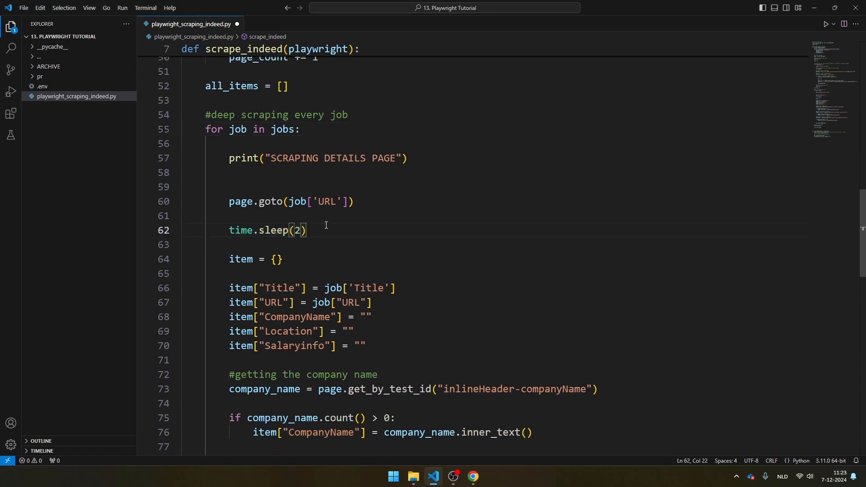
scroll("down", 3)
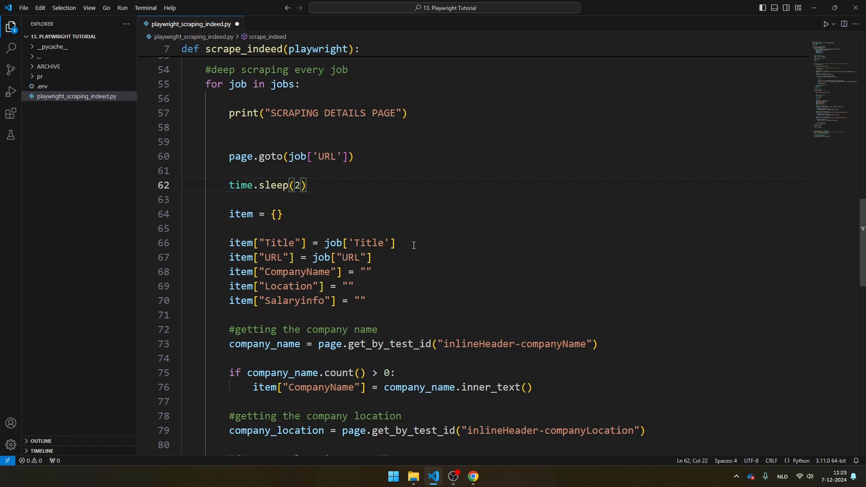
double_click(389, 243)
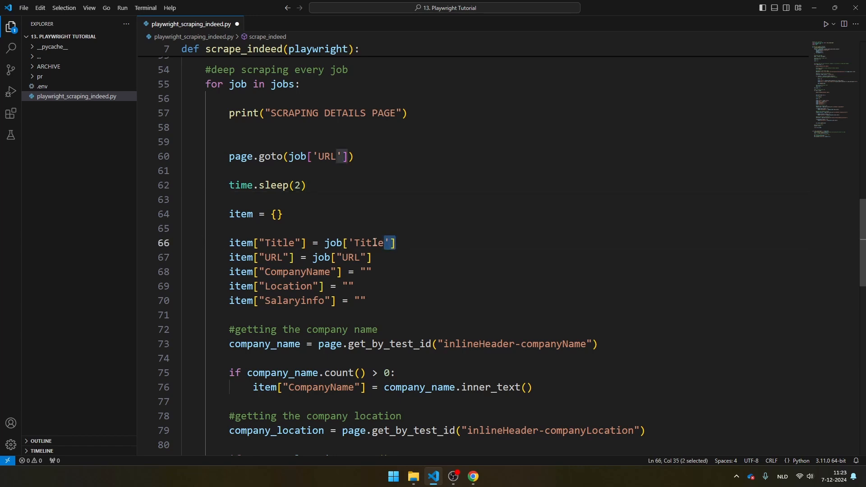
left_click(371, 256)
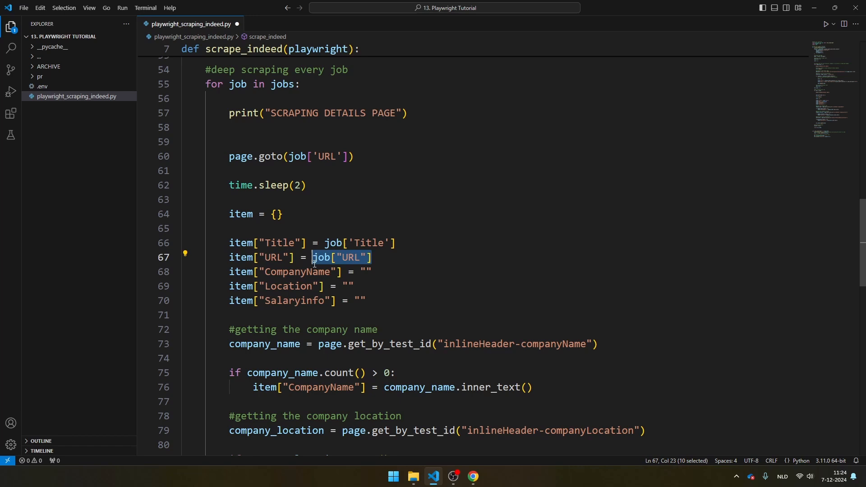
left_click(372, 256)
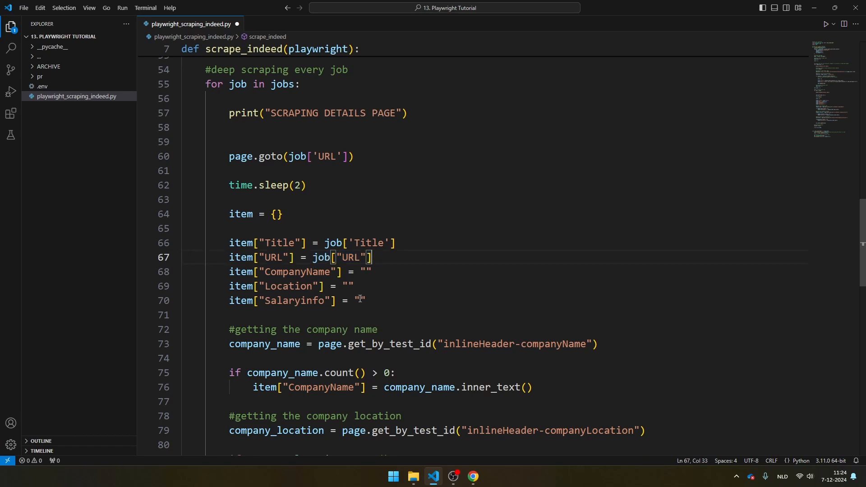
double_click(288, 286)
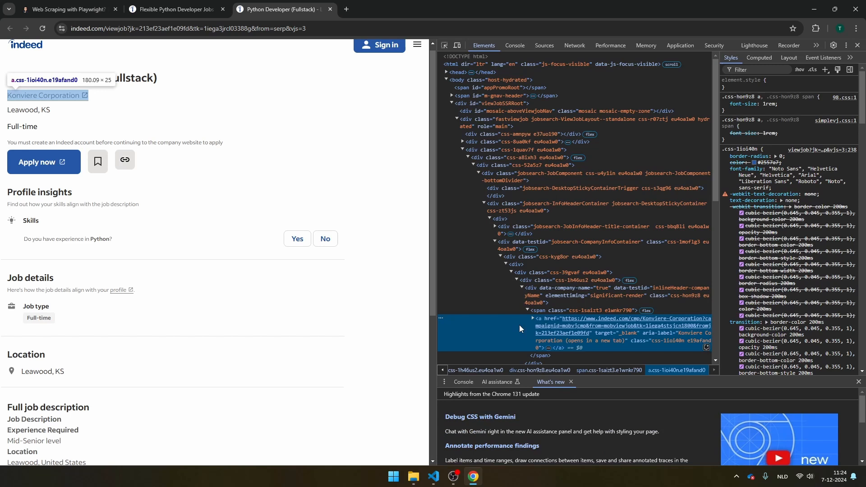
- Inspect the company name and select its inlineHeader-companyName container
right_click(44, 95)
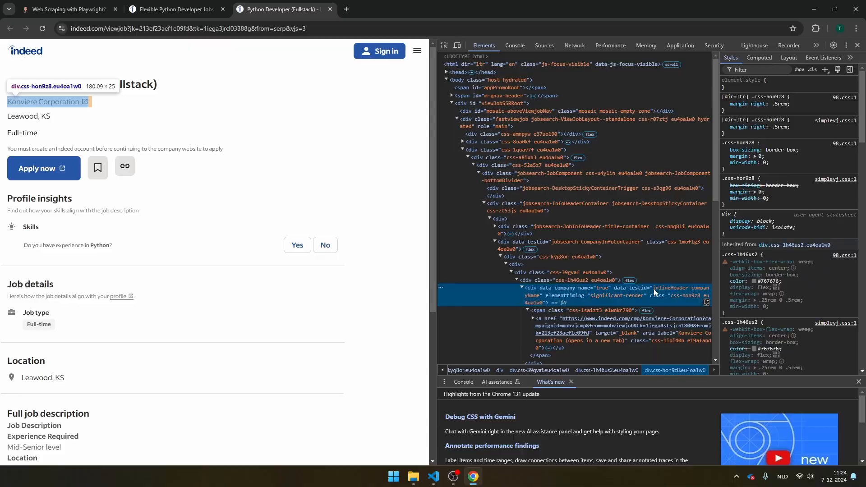
left_click(433, 479)
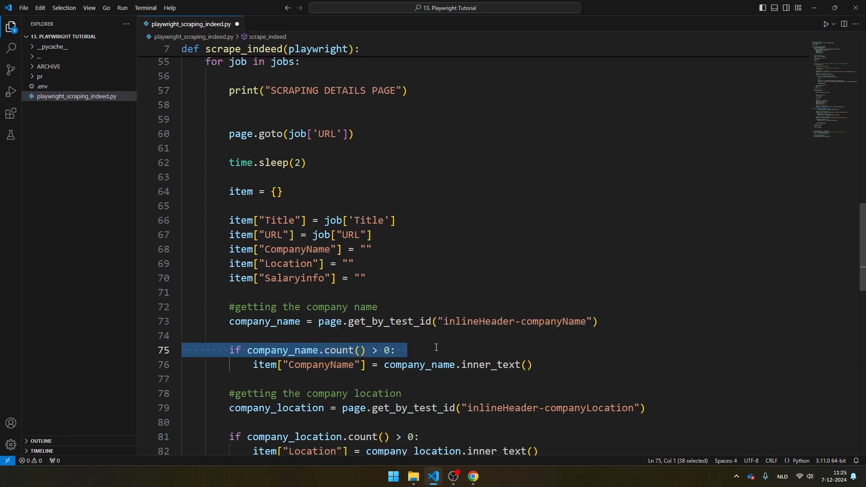
- Review the company, location and salary extraction code, then bring up scraping_with_agentql.py
left_click(425, 349)
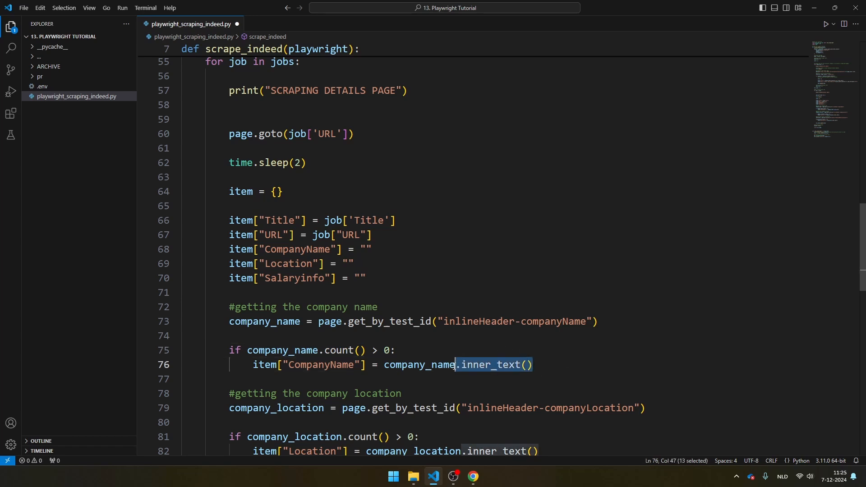
scroll("down", 3)
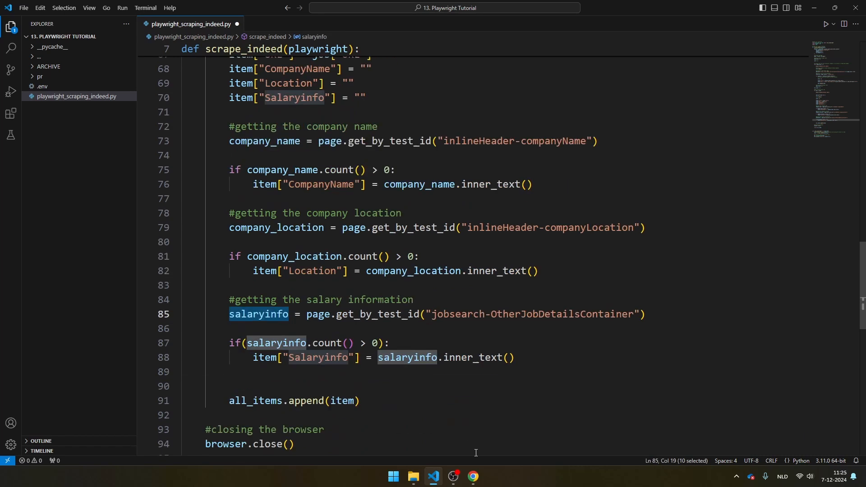
scroll("down", 3)
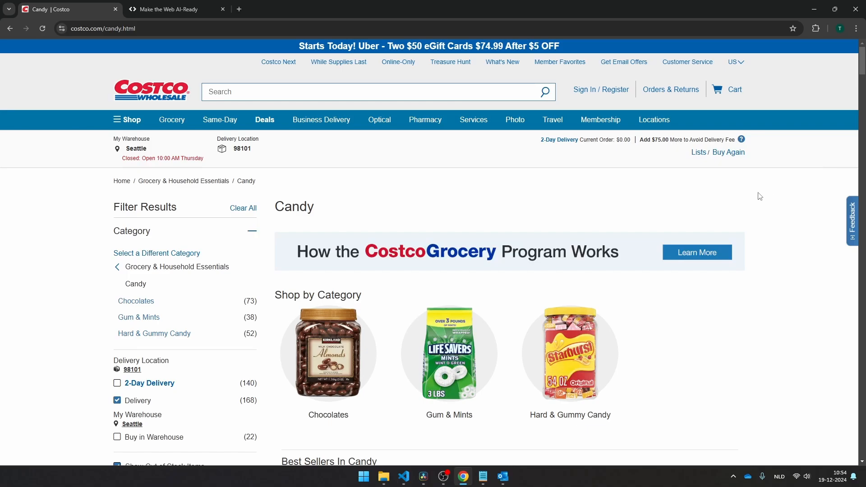
left_click(403, 476)
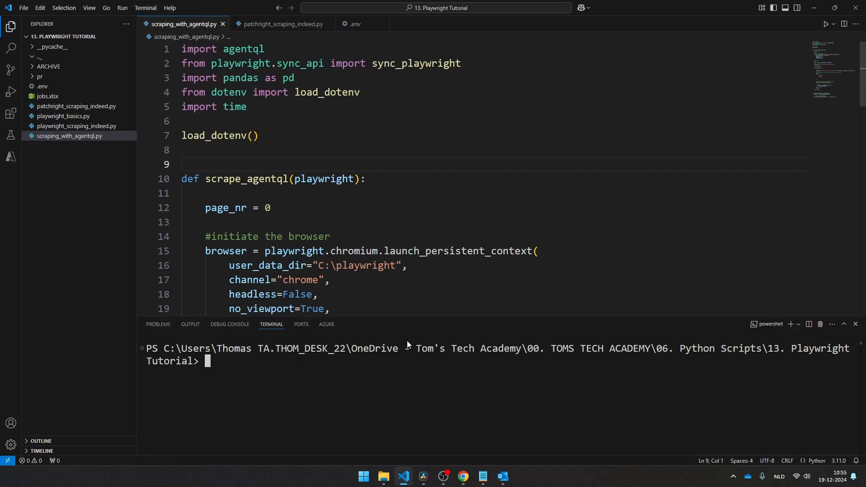
type("pip install agentql python-dotenv")
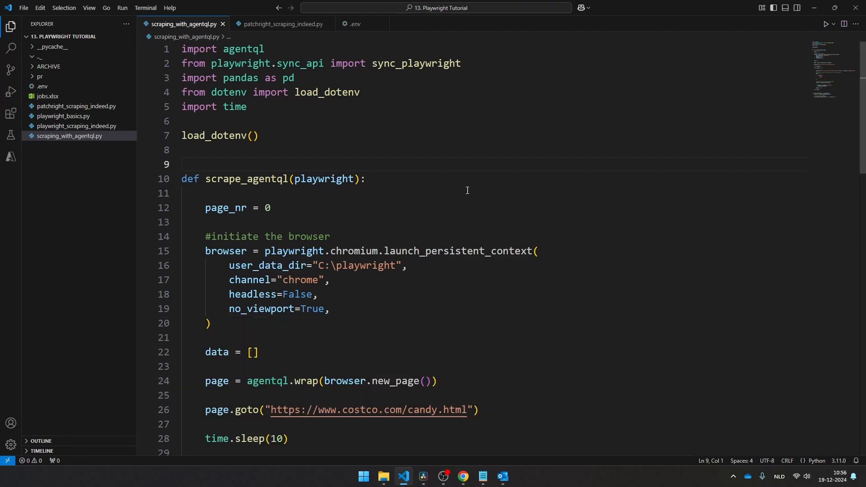
scroll("down", 3)
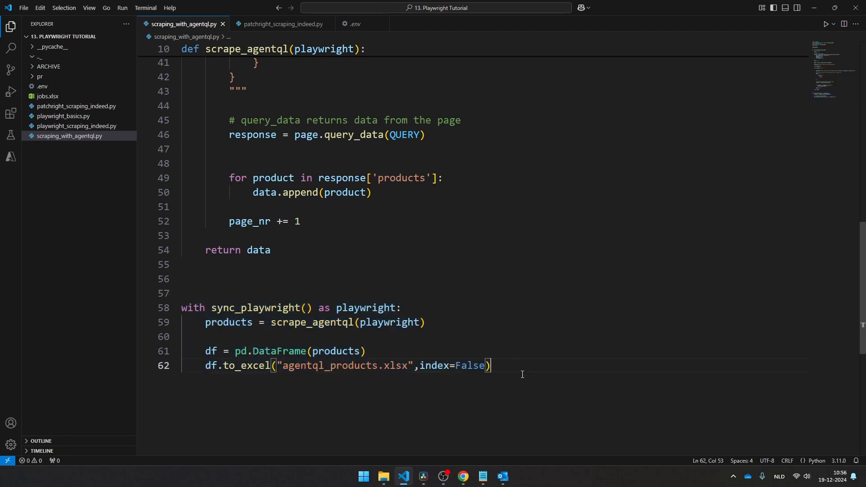
scroll("up", 3)
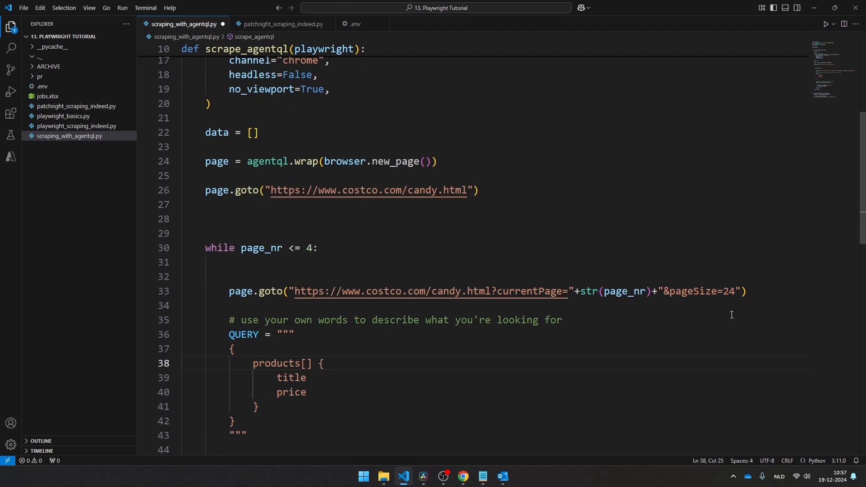
mouse_move(751, 292)
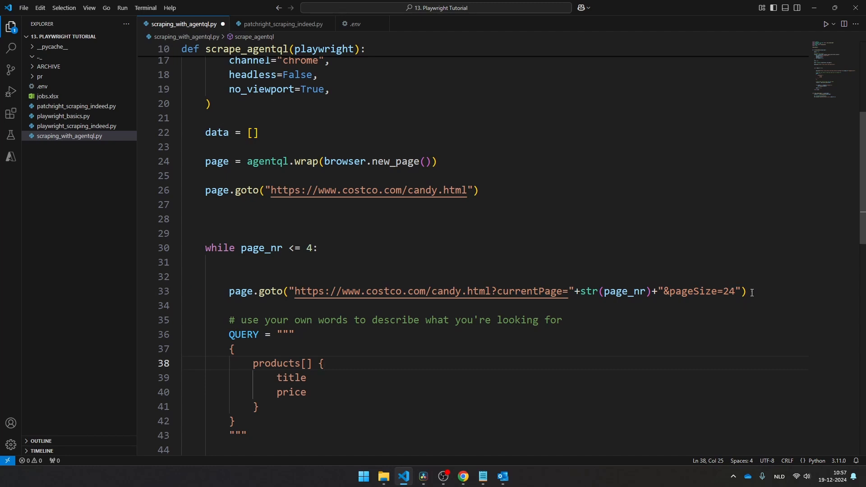
left_click(232, 291)
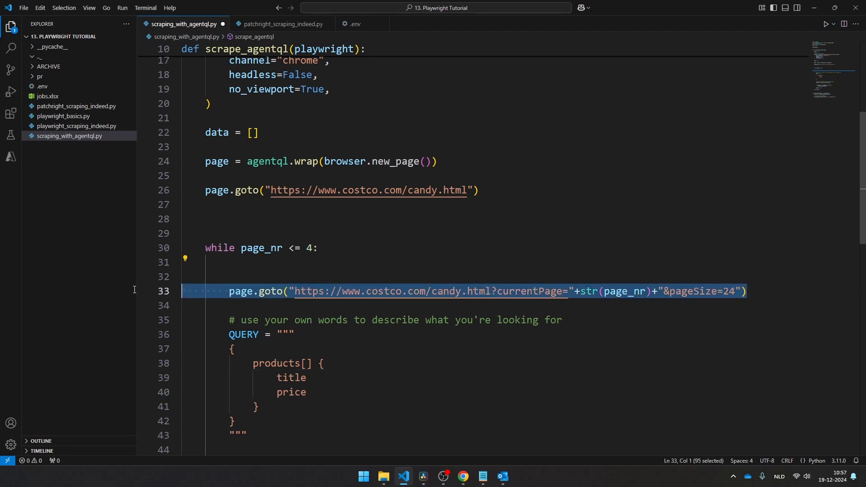
left_click(319, 248)
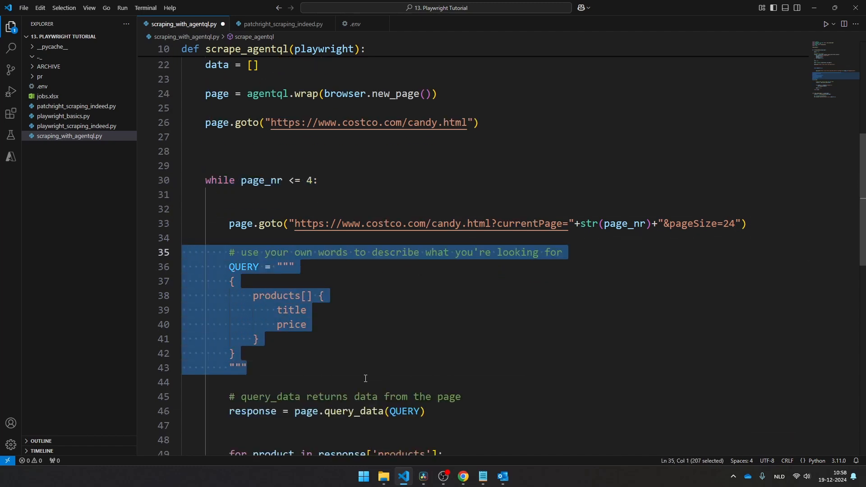
left_click(401, 381)
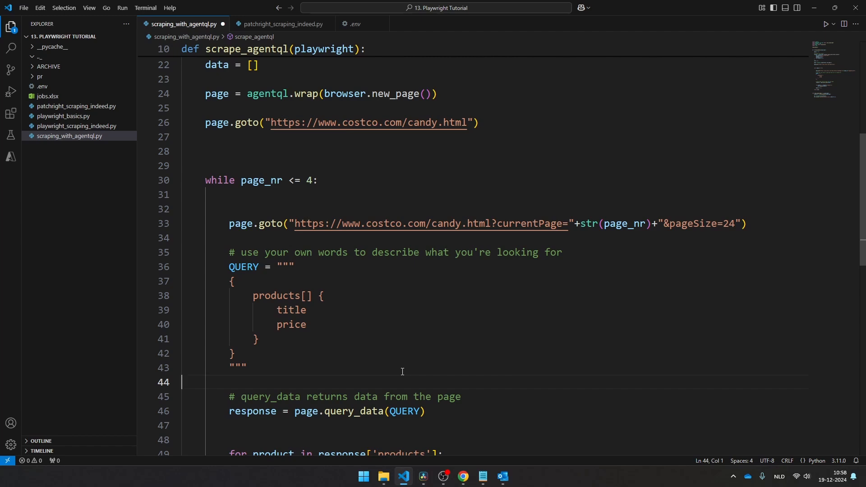
mouse_move(325, 288)
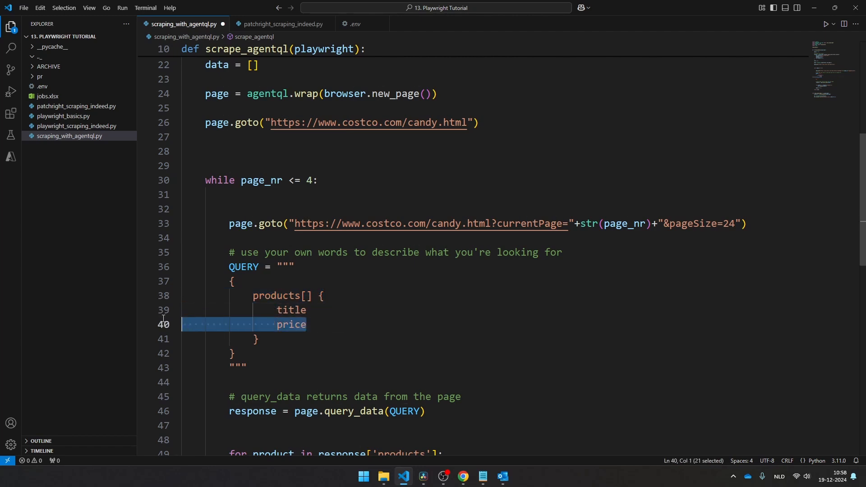
left_click(329, 355)
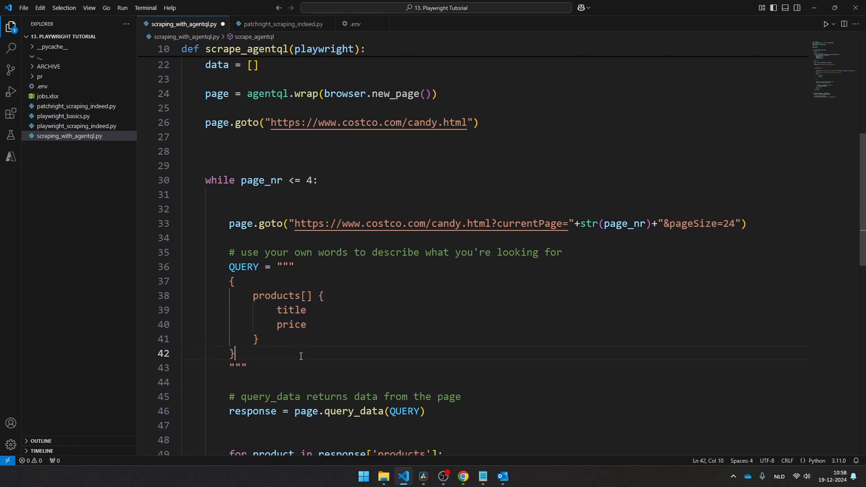
mouse_move(336, 370)
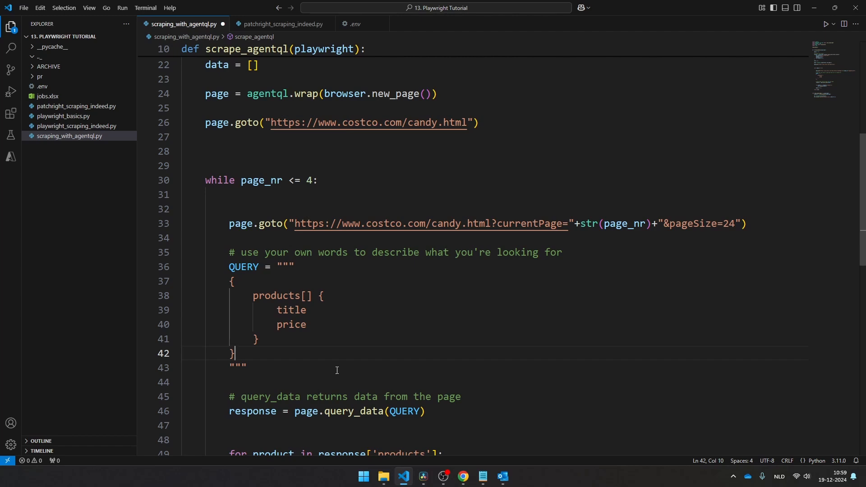
mouse_move(476, 424)
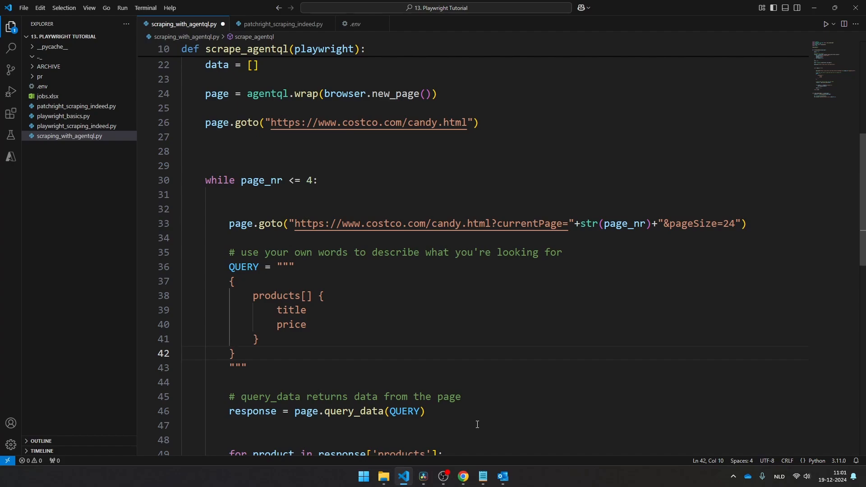
- Bring Chrome forward on the AgentQL tab and open the dev portal's API Keys page
left_click(462, 479)
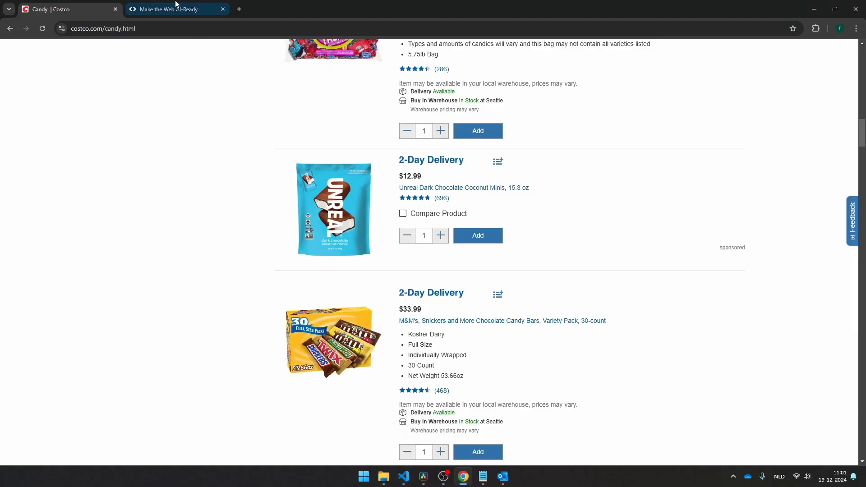
left_click(176, 9)
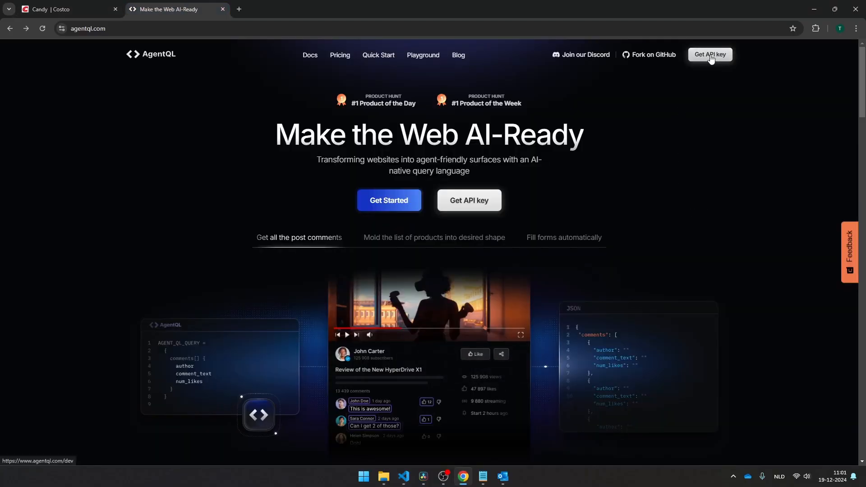
left_click(709, 54)
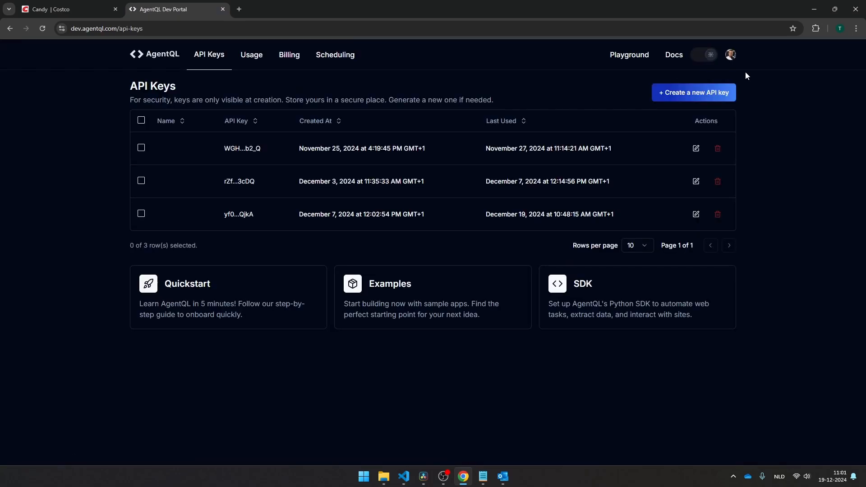
mouse_move(404, 476)
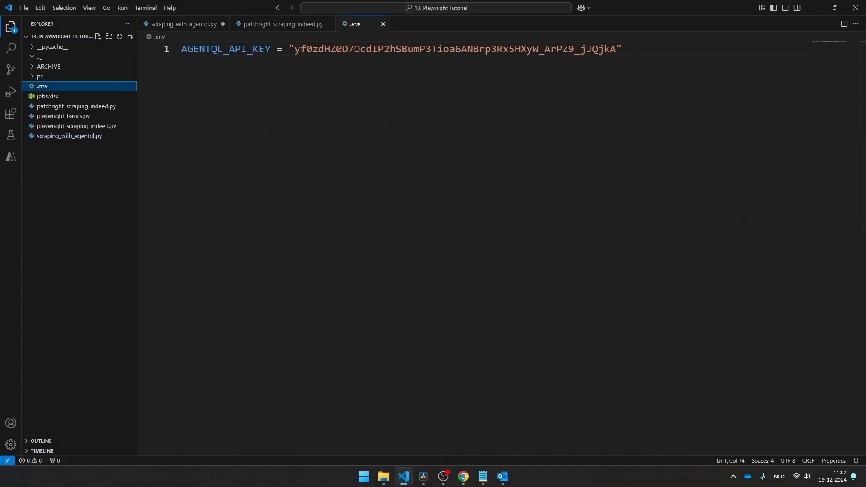
- Select all contents of the .env file holding AGENTQL_API_KEY
key("ctrl+a")
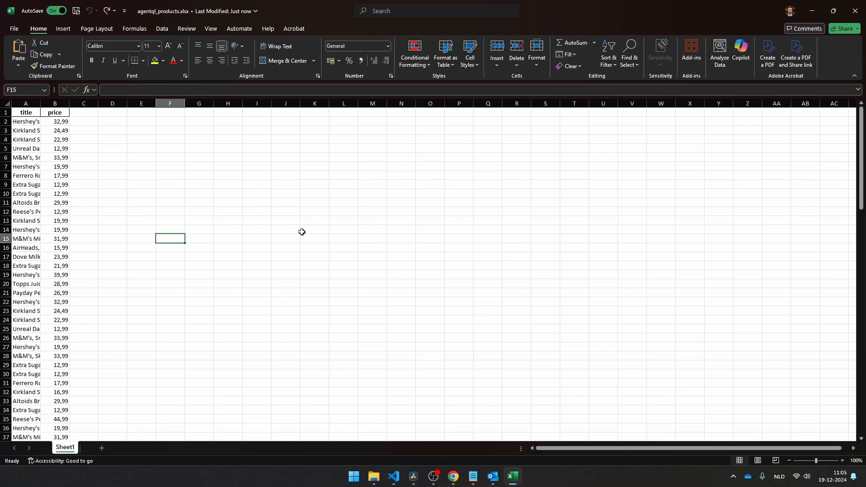
- Widen the title column A in agentql_products.xlsx, then return to VS Code
left_click_drag(71, 103, 120, 104)
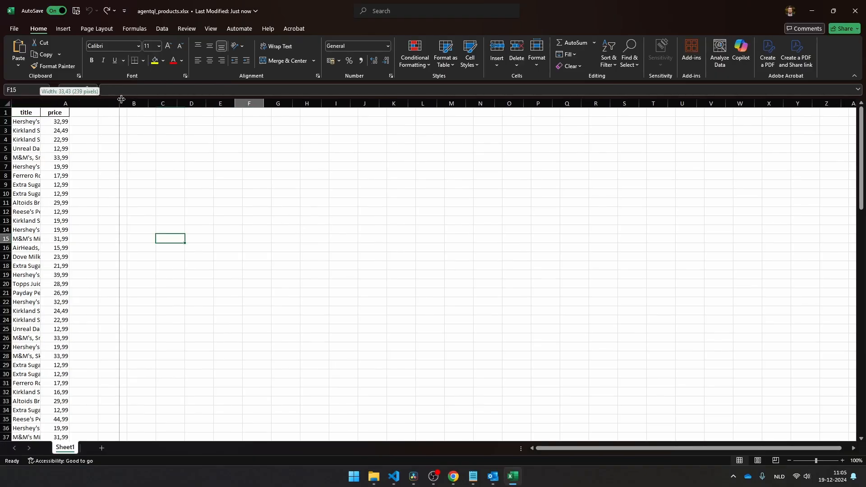
left_click(393, 479)
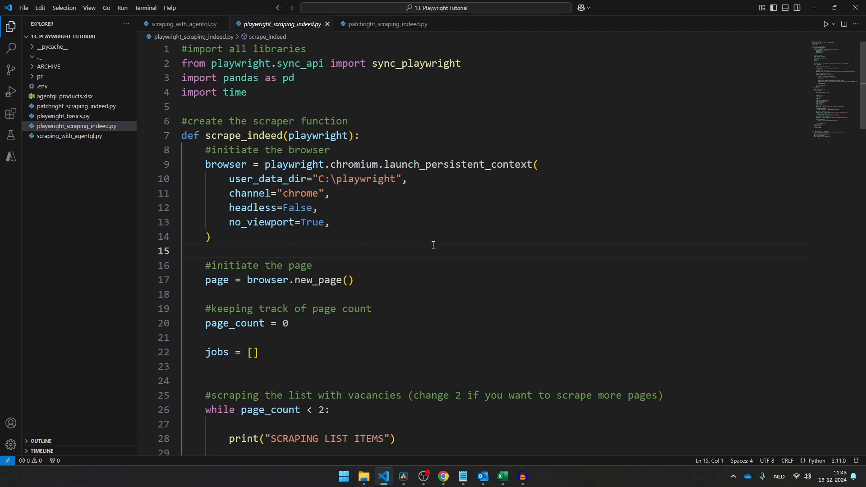
- Switch to Chrome showing the patchright-python GitHub repository page
left_click(182, 251)
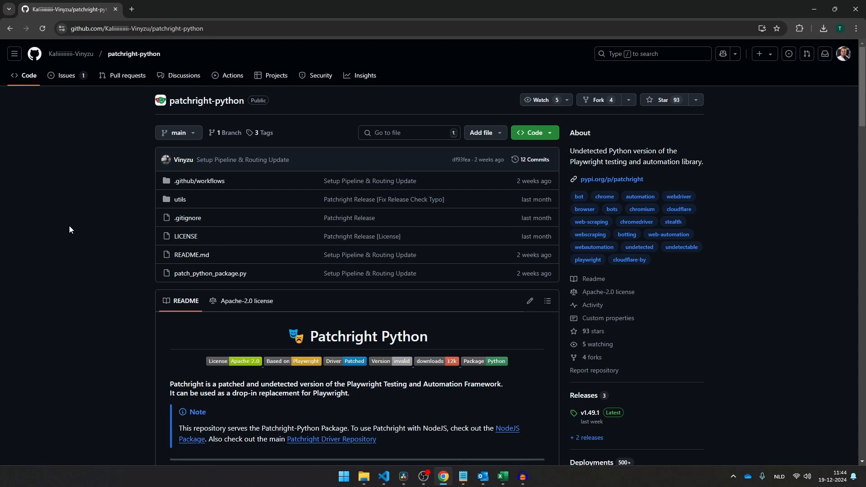
- Open a new VS Code terminal and copy patchright's install commands from GitHub
scroll("down", 3)
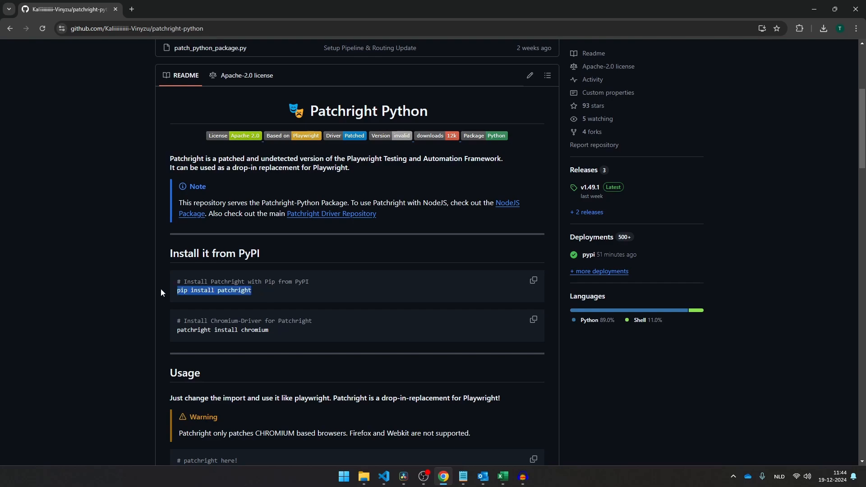
left_click(145, 8)
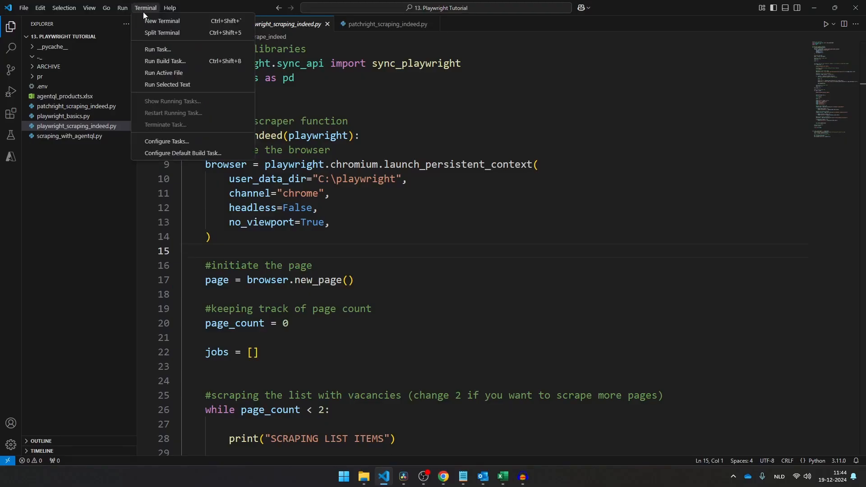
left_click(163, 21)
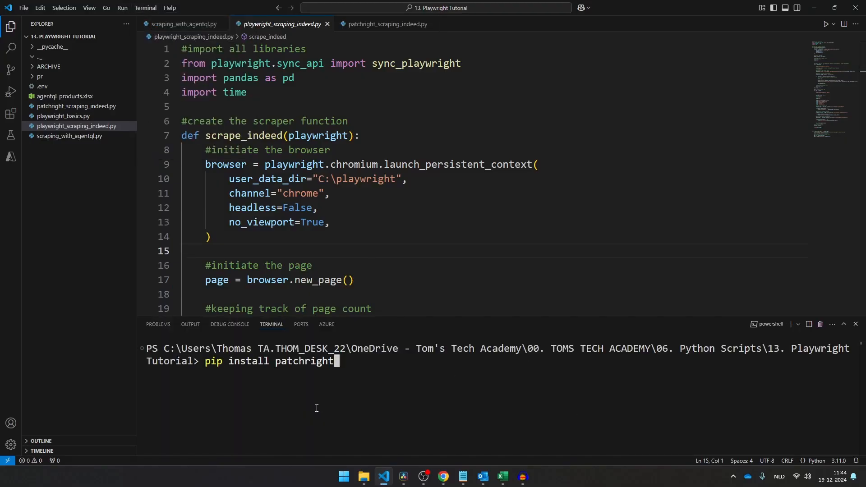
left_click(442, 476)
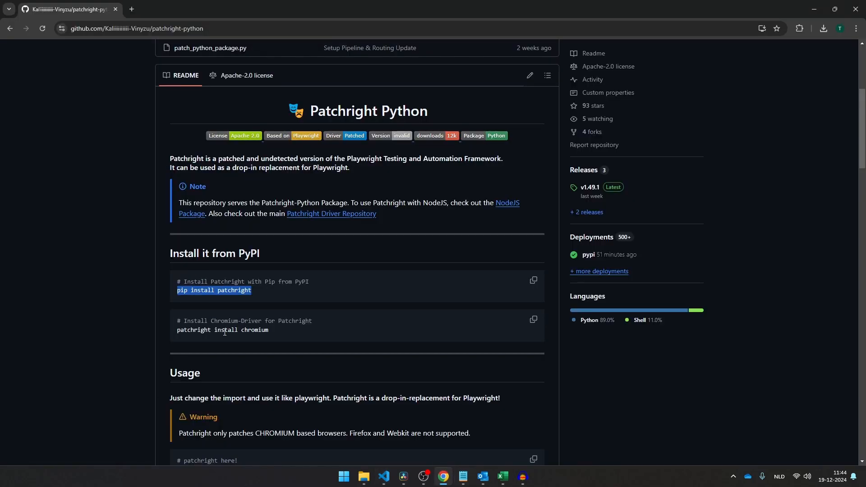
double_click(222, 329)
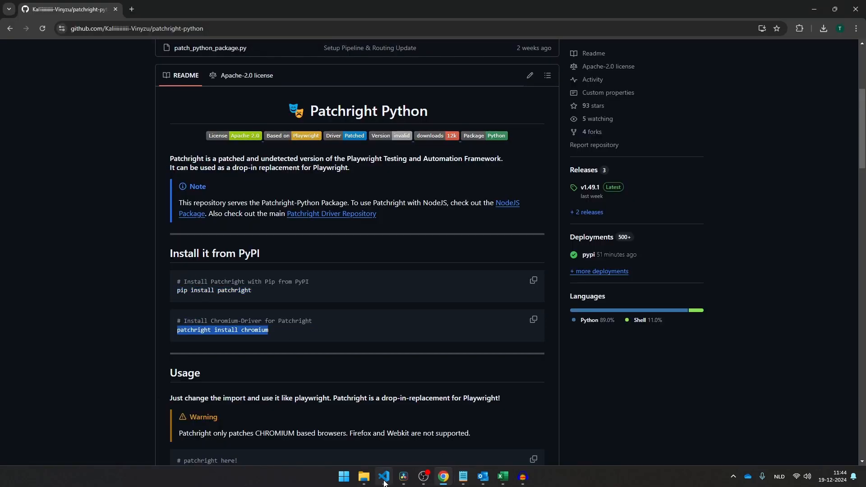
scroll("down", 3)
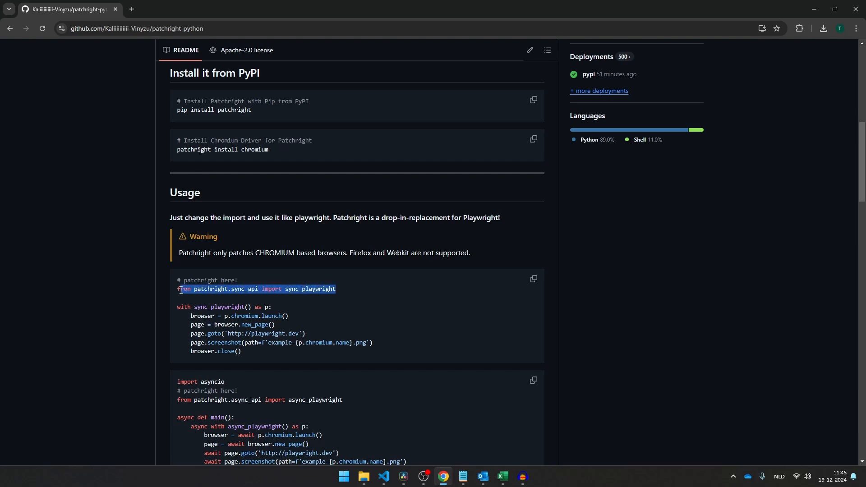
- Run the patchright-based Indeed scraper and open the resulting jobs.xlsx
left_click(383, 480)
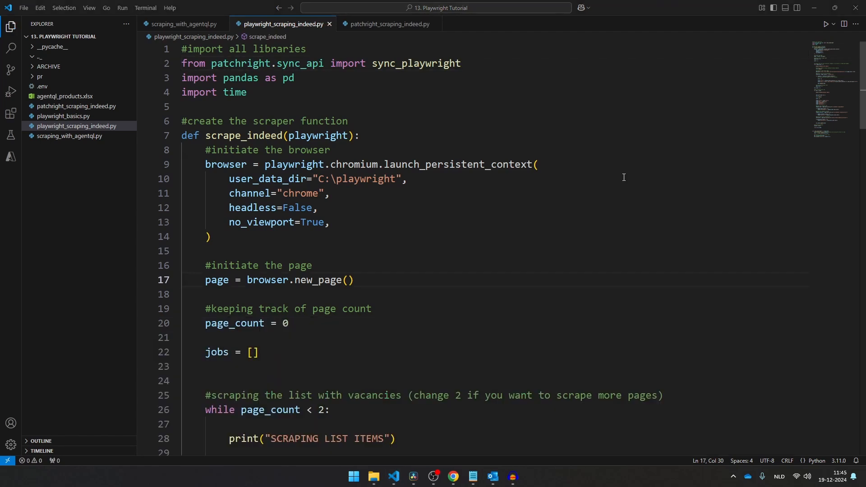
mouse_move(823, 24)
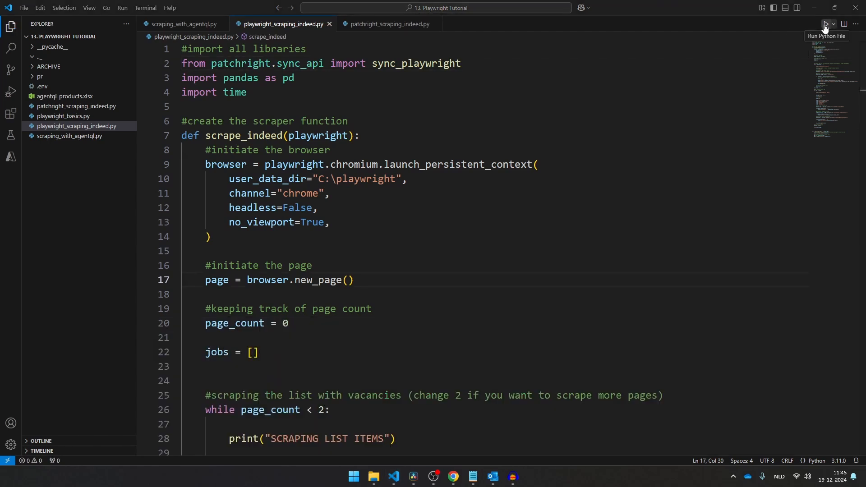
left_click(823, 24)
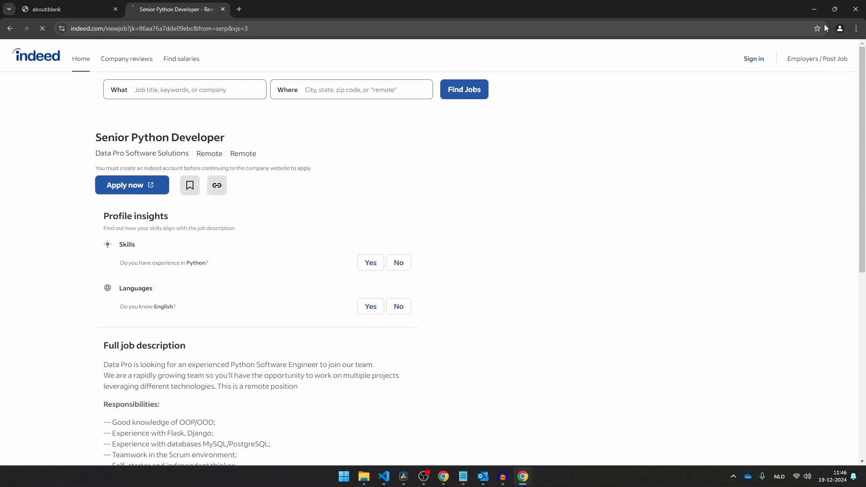
left_click(520, 476)
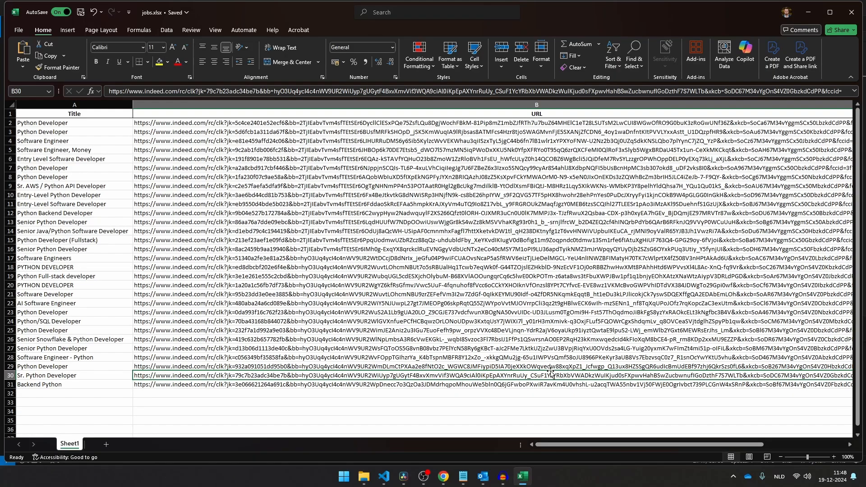